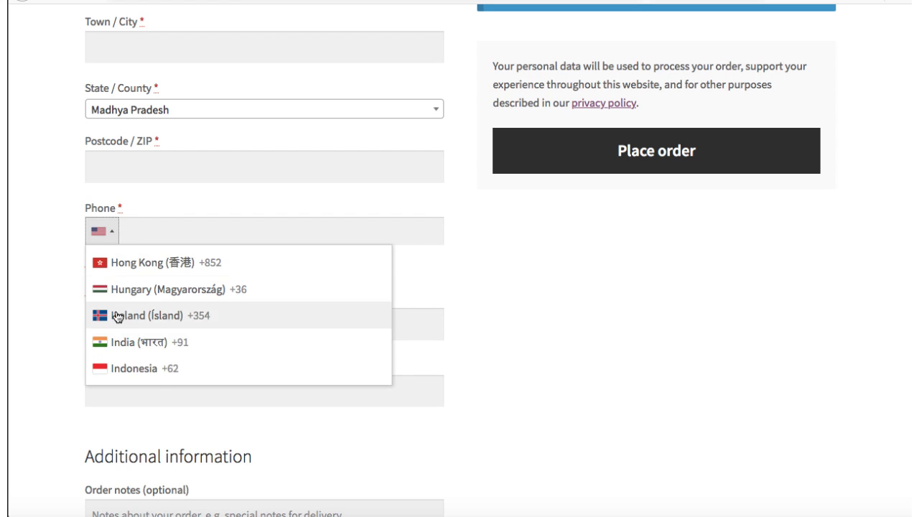
Choose India as the phone country and request the Verify Your Purchase SMS passcode
click(133, 342)
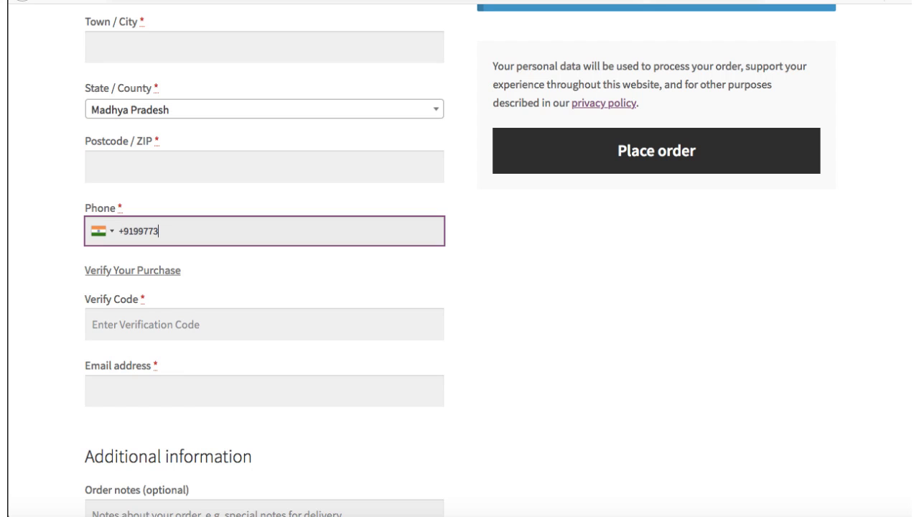
click(132, 270)
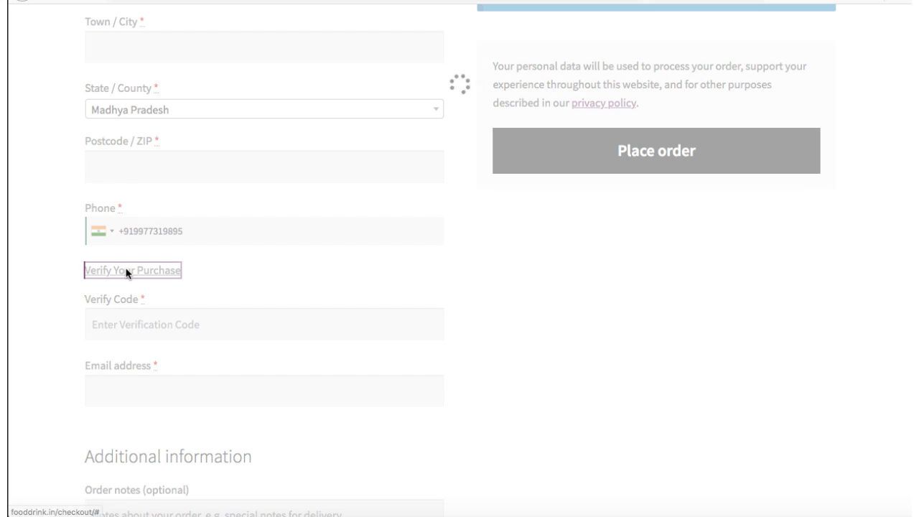
click(132, 271)
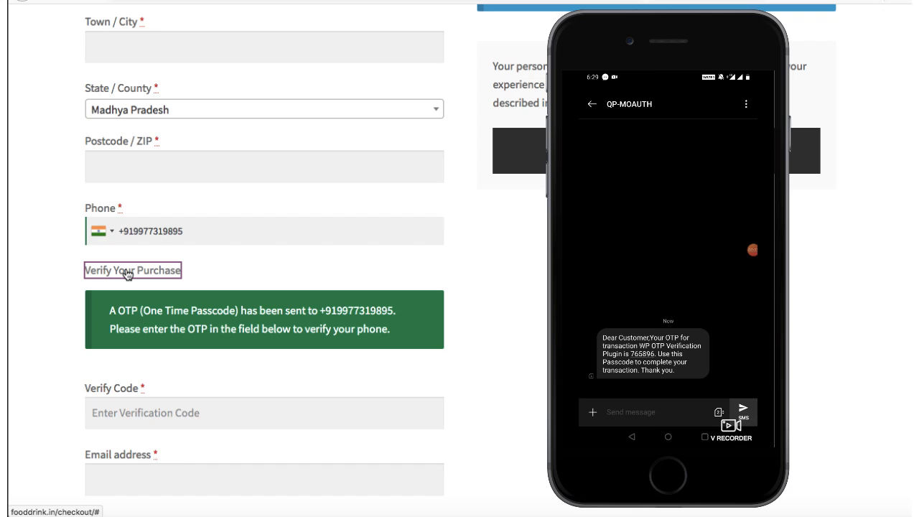
click(264, 413)
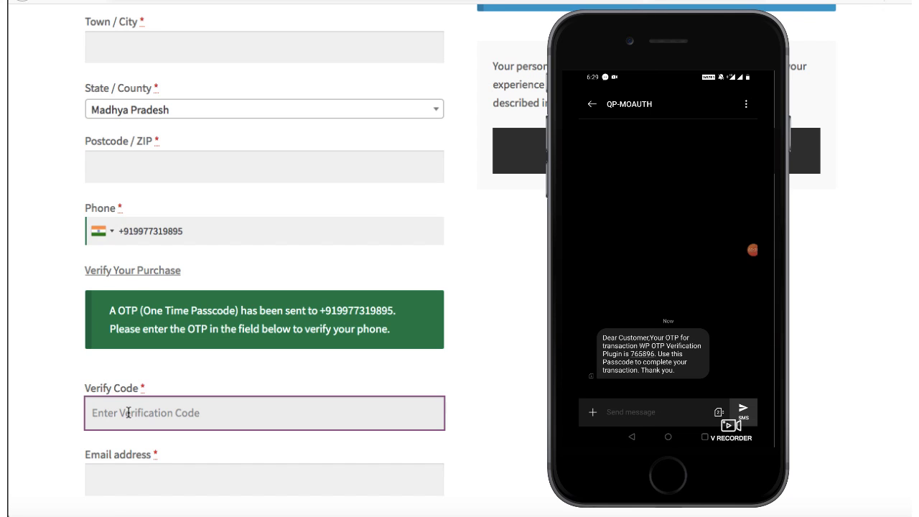
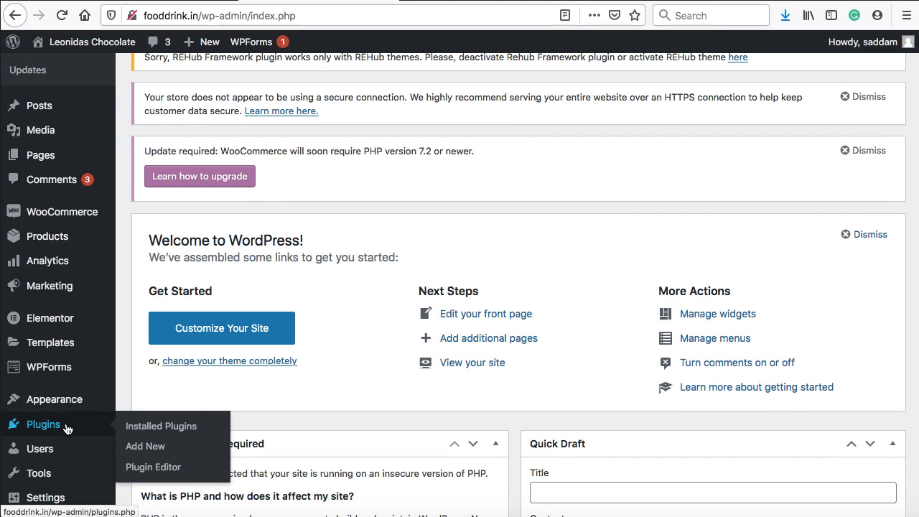
Search Add New plugins for 'sms verif'
click(145, 445)
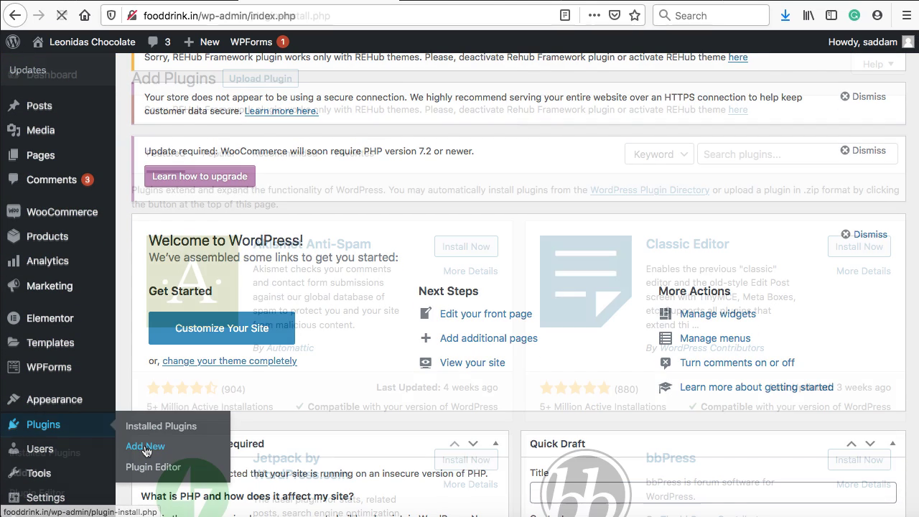
click(145, 446)
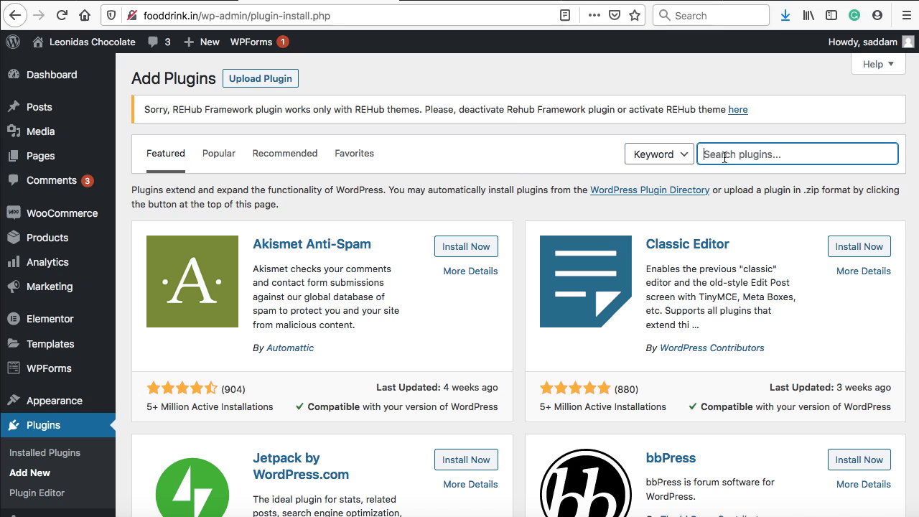
text(sms verification)
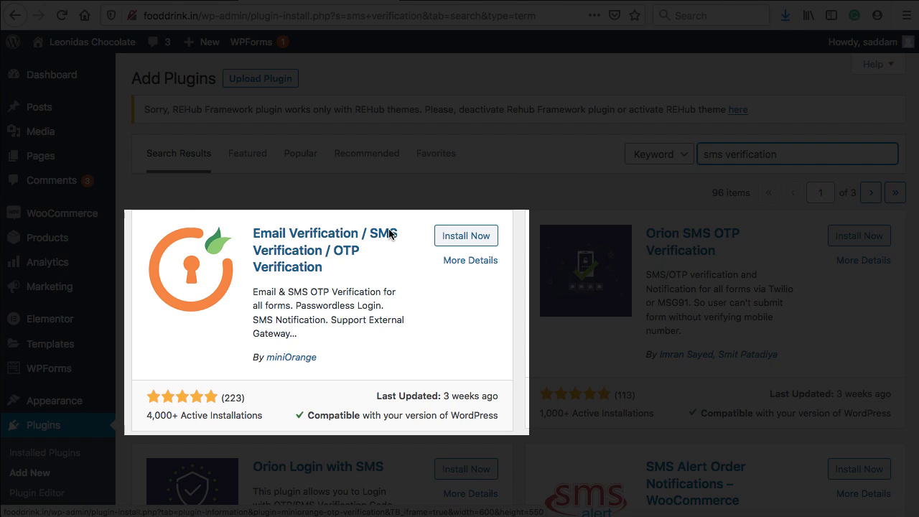
mouse_move(301, 276)
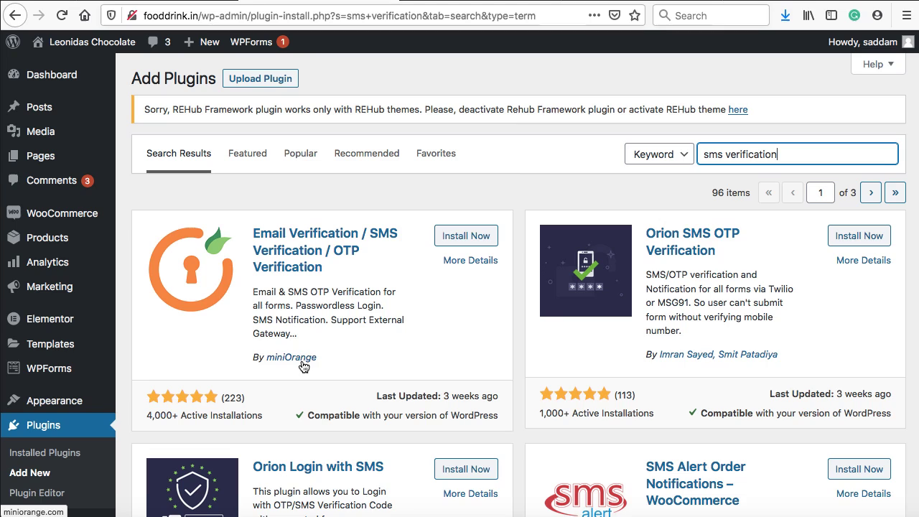
mouse_move(146, 416)
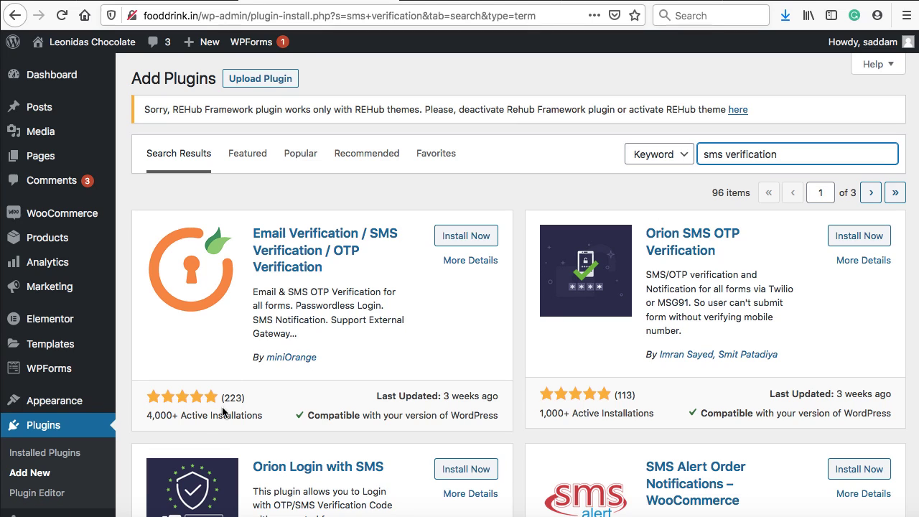
mouse_move(227, 410)
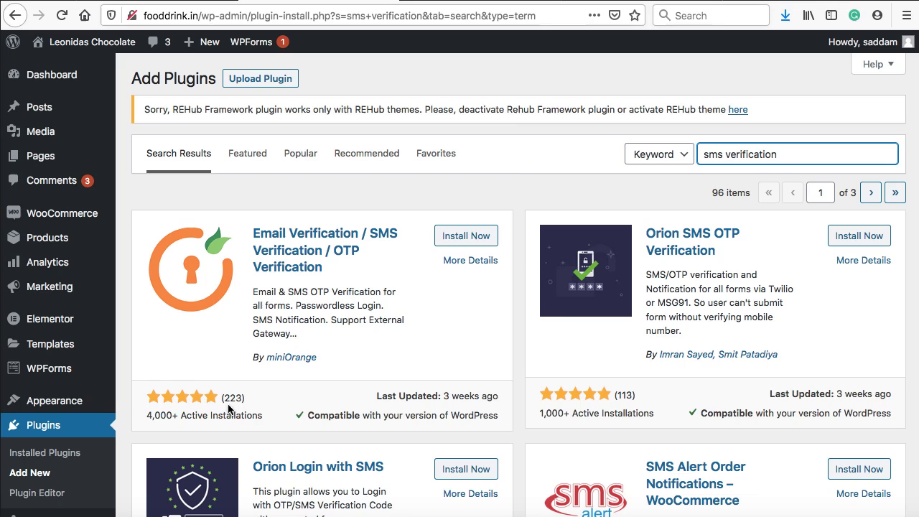
Install and activate the miniOrange OTP Verification plugin
click(466, 236)
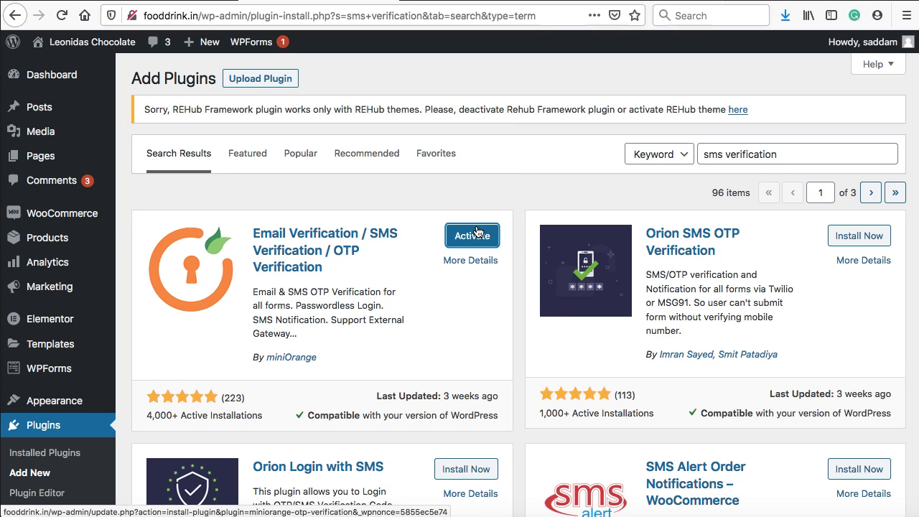
click(471, 236)
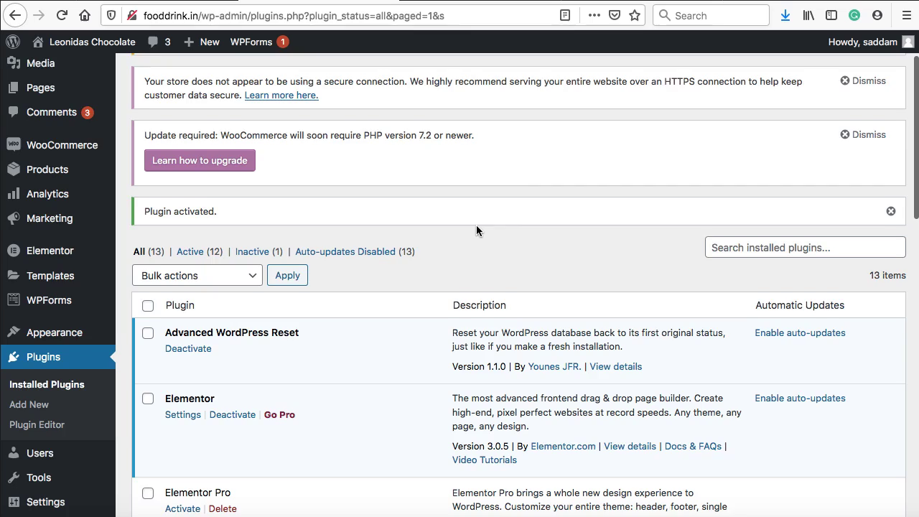
Enter the OTP Verification settings and skip the welcome tour
scroll(down, 3)
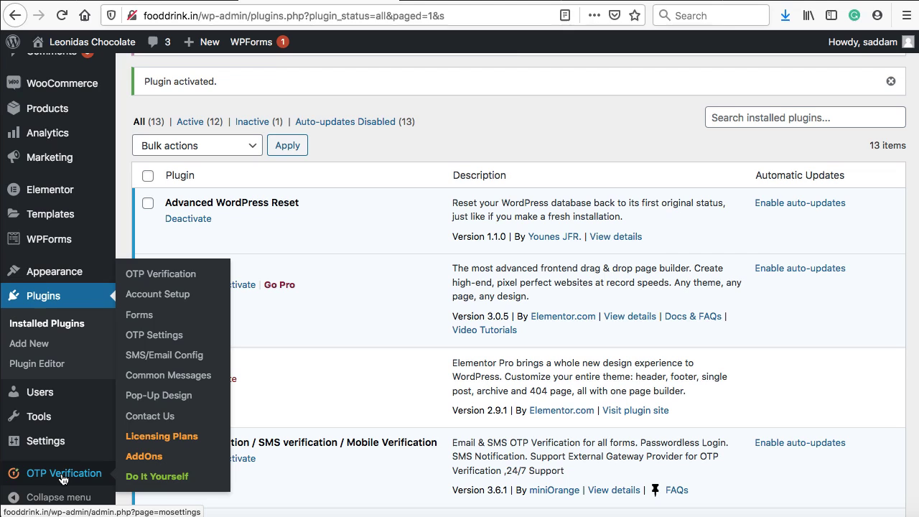
click(63, 473)
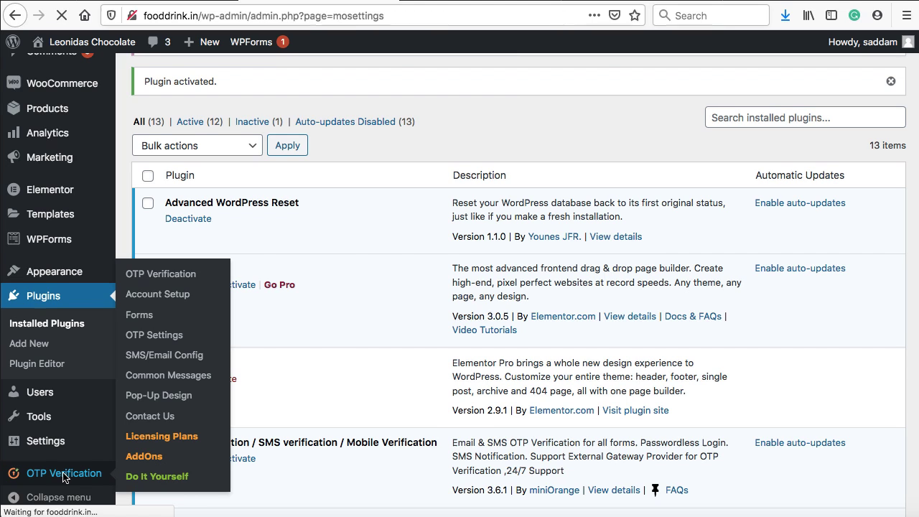
click(63, 473)
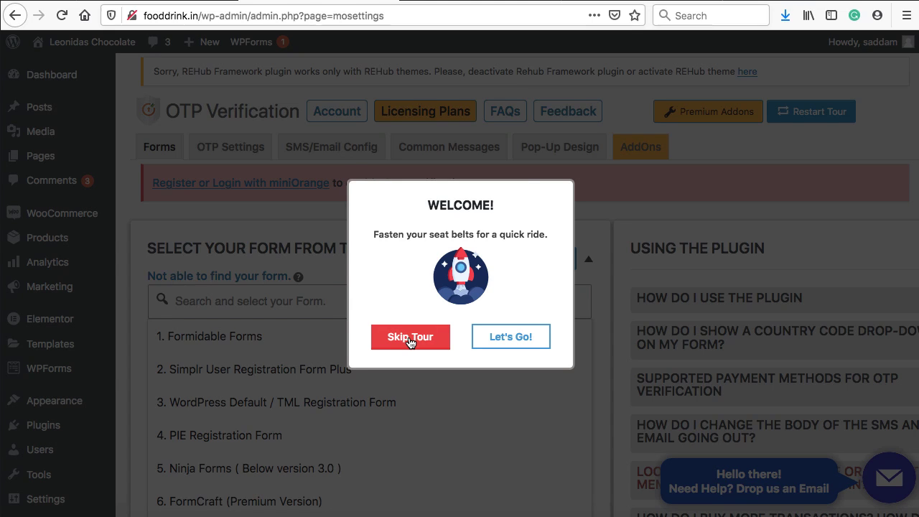
click(411, 336)
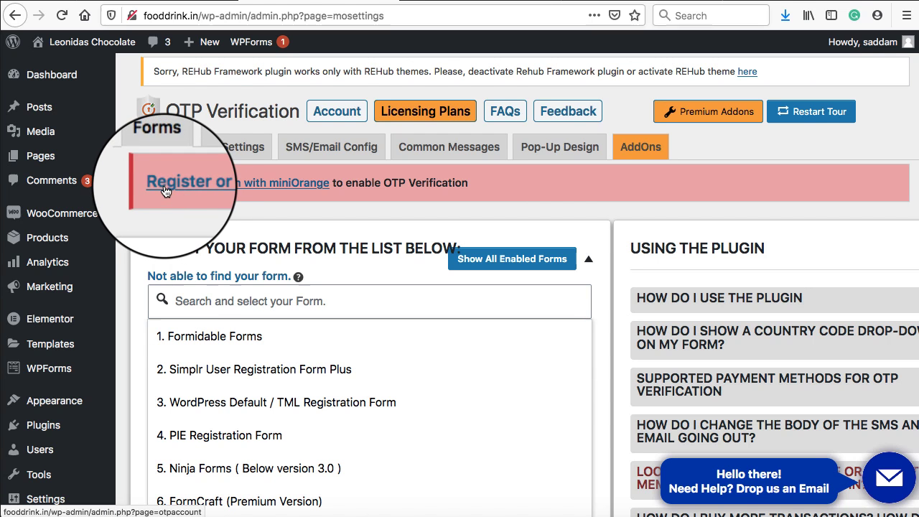
mouse_move(250, 188)
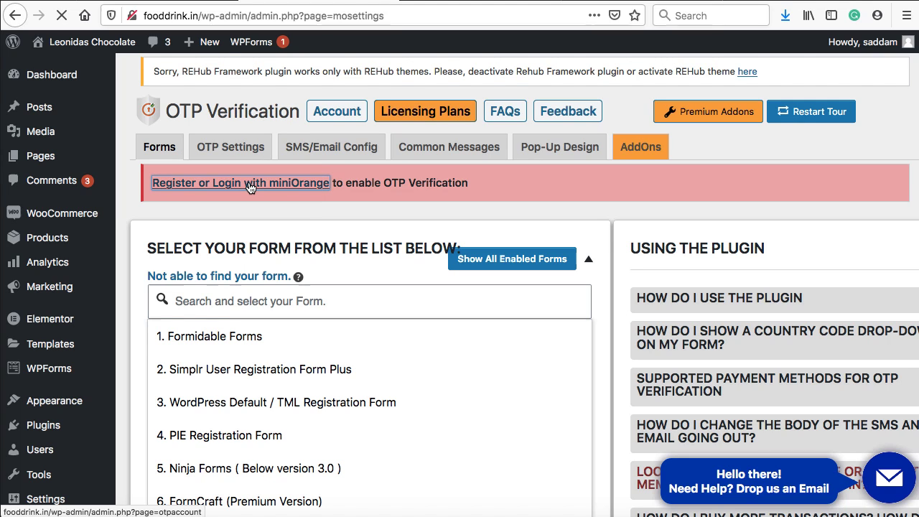
Start Register or Login with miniOrange to bring up the registration form
click(239, 182)
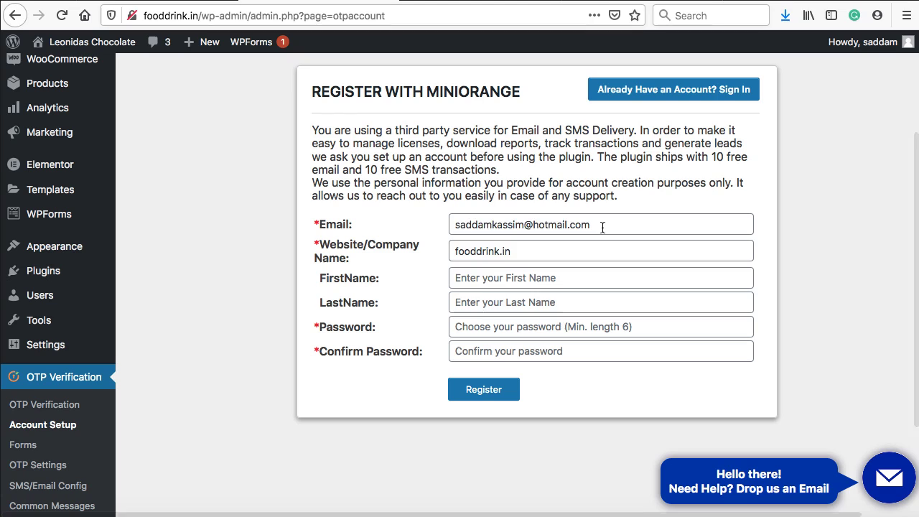
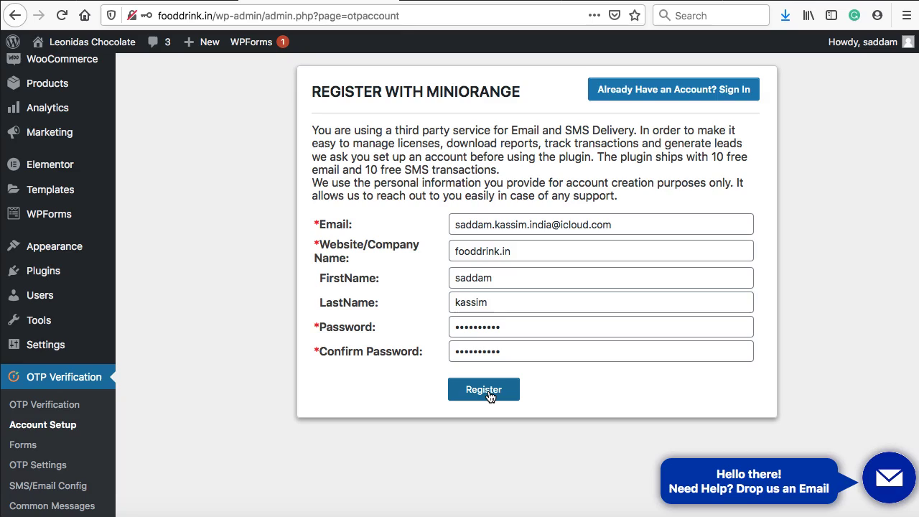
click(484, 389)
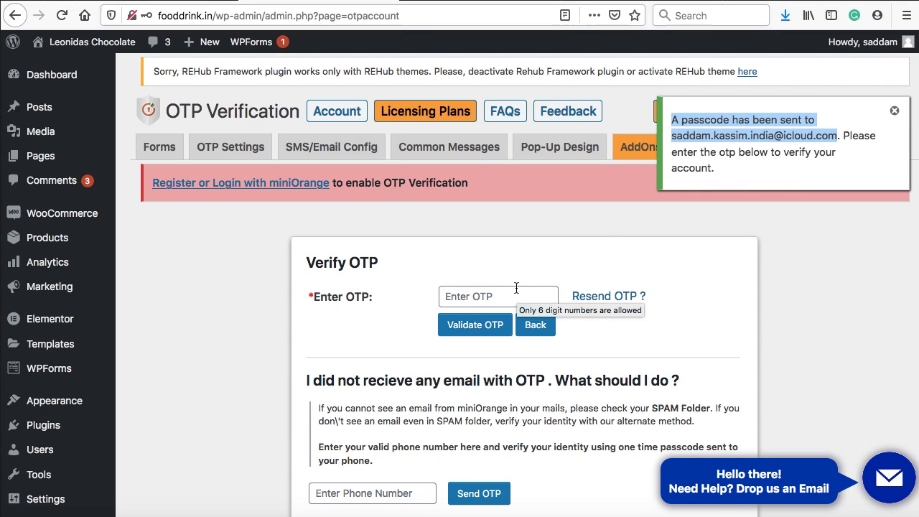
click(498, 295)
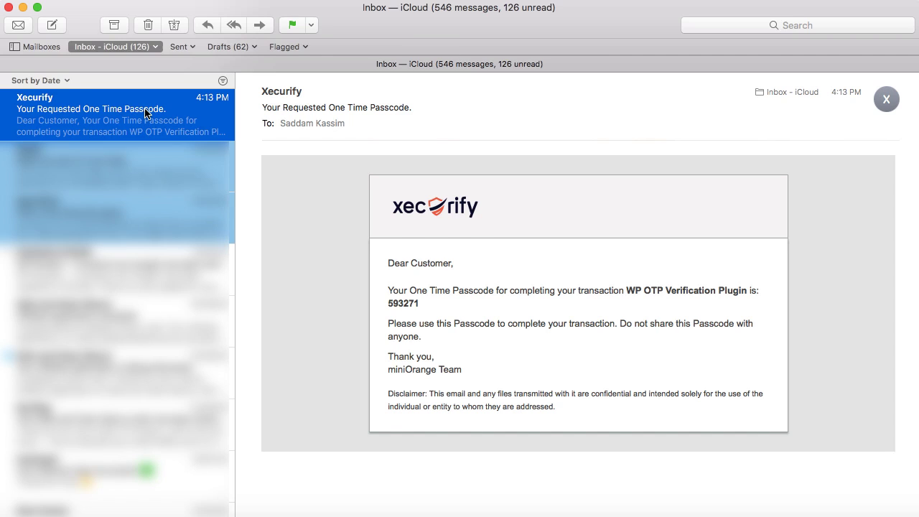
mouse_move(407, 208)
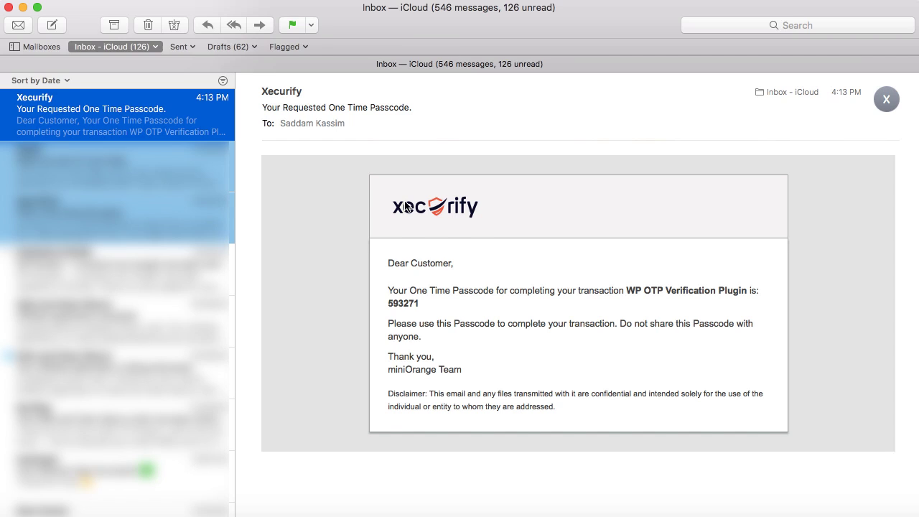
mouse_move(431, 261)
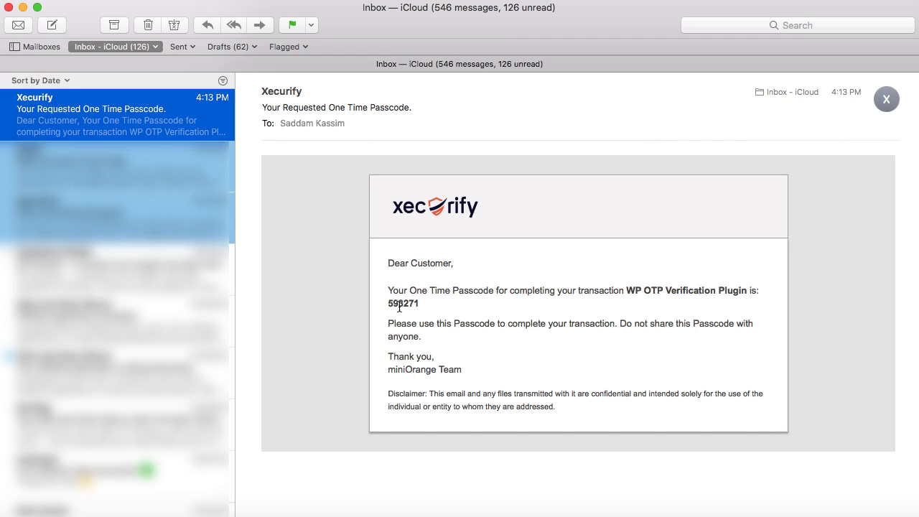
right_click(403, 303)
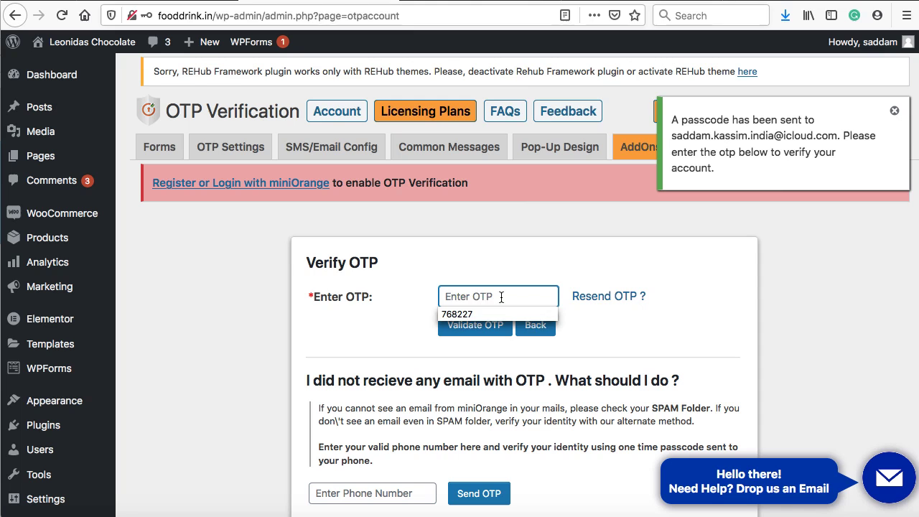
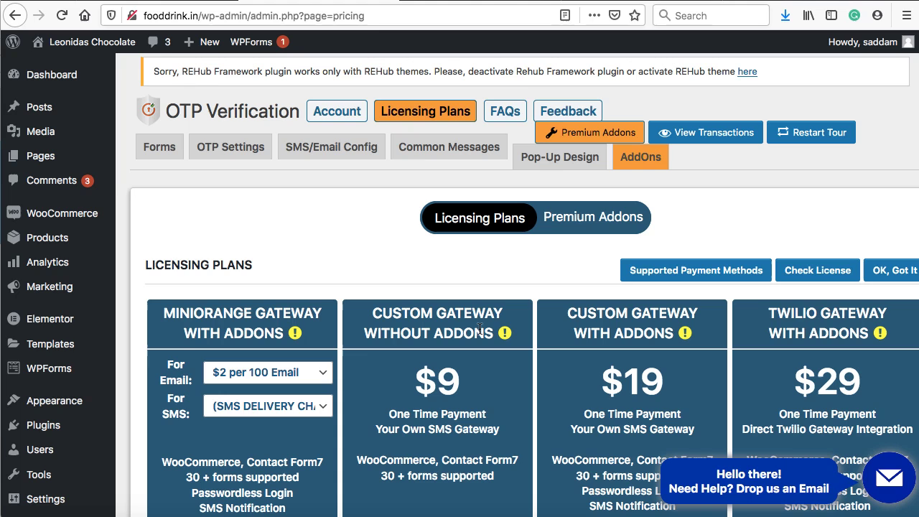
Review the licensing plan features and list the SMS delivery pricing tiers
scroll(down, 3)
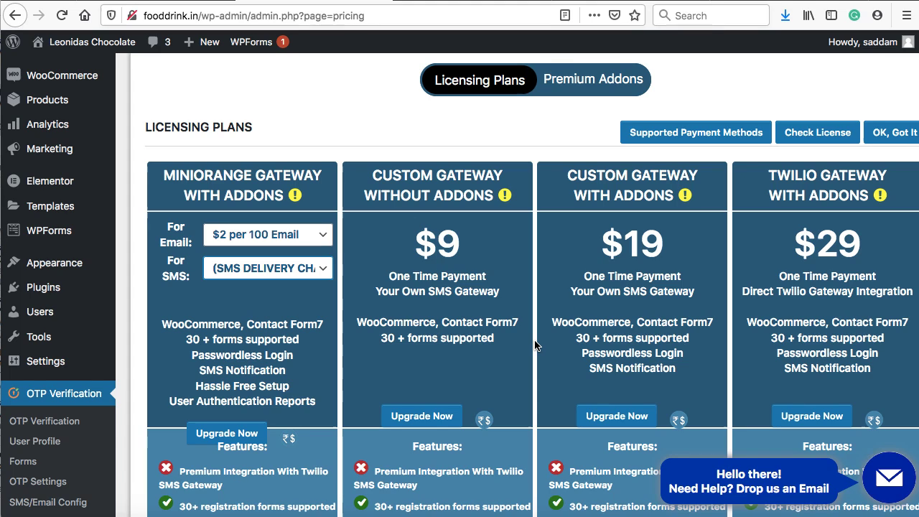
scroll(down, 3)
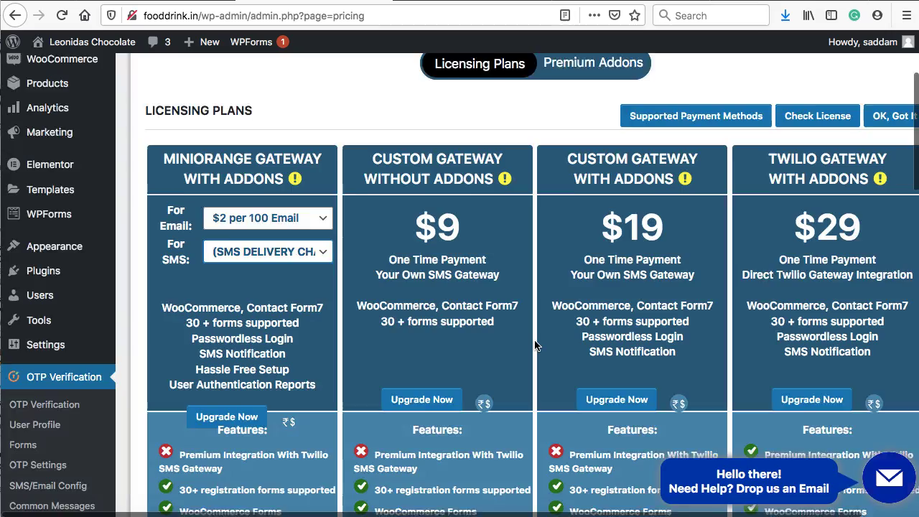
scroll(down, 3)
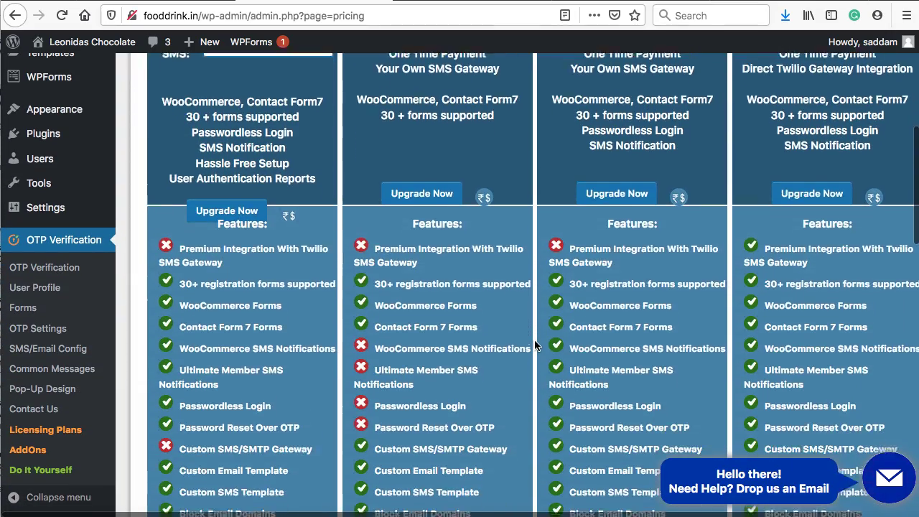
scroll(down, 3)
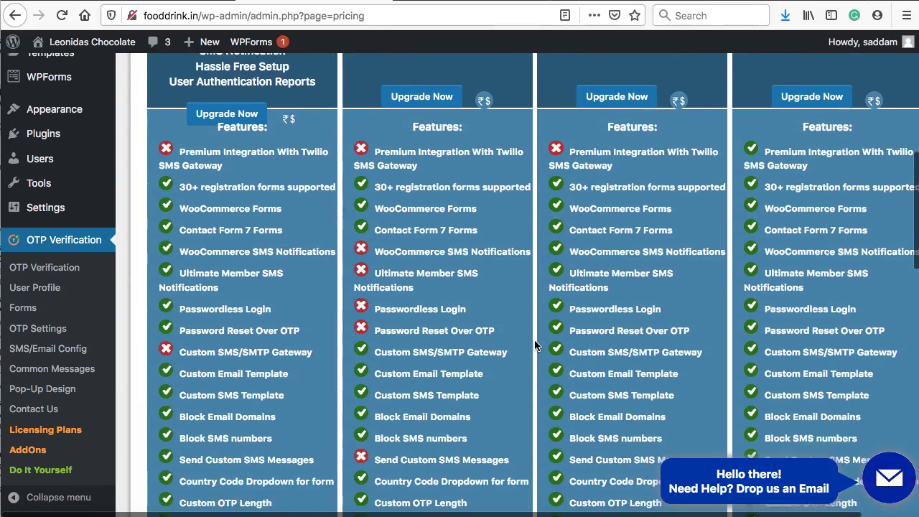
scroll(down, 3)
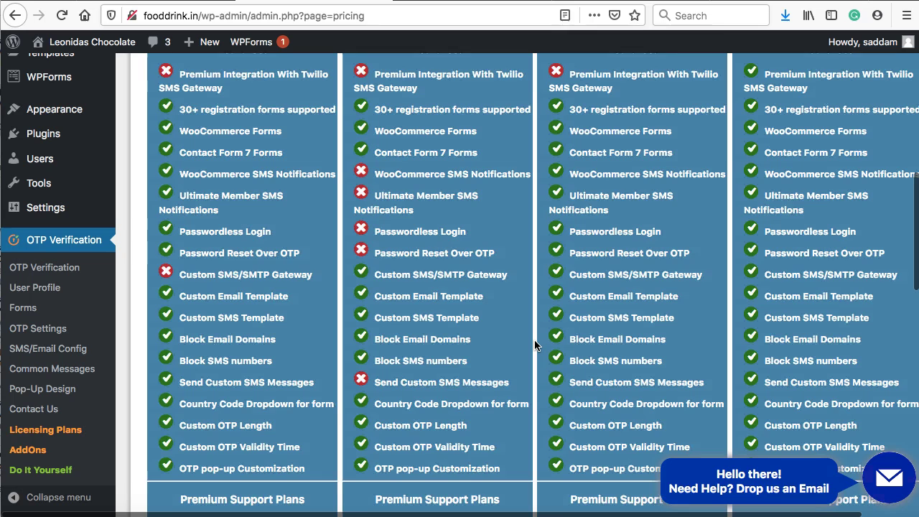
scroll(down, 3)
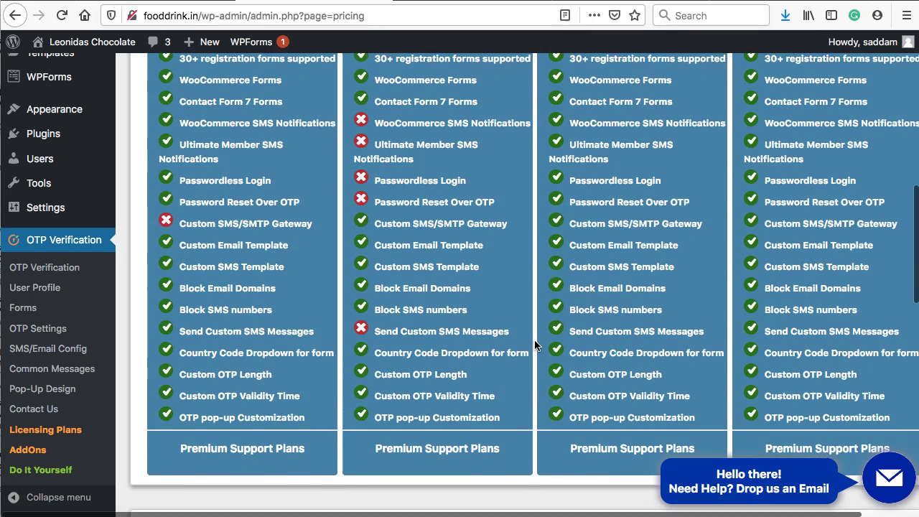
scroll(down, 3)
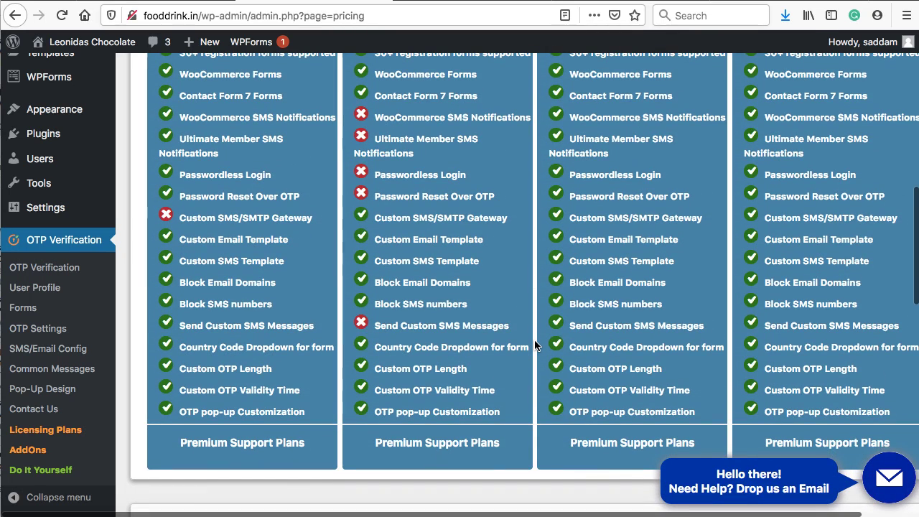
scroll(down, 3)
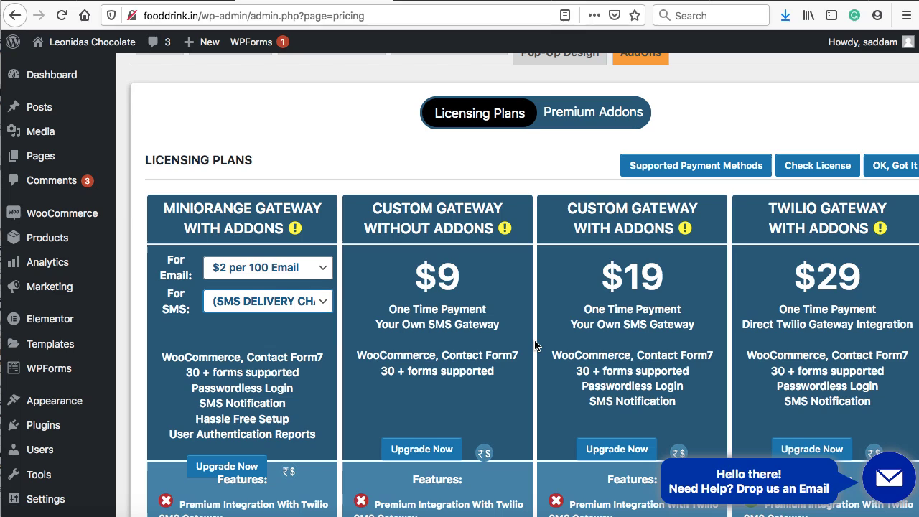
click(267, 301)
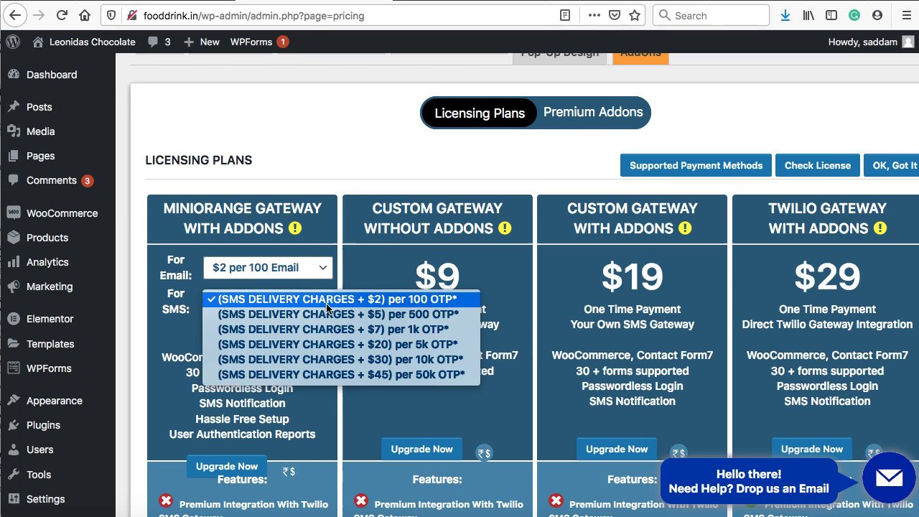
mouse_move(467, 305)
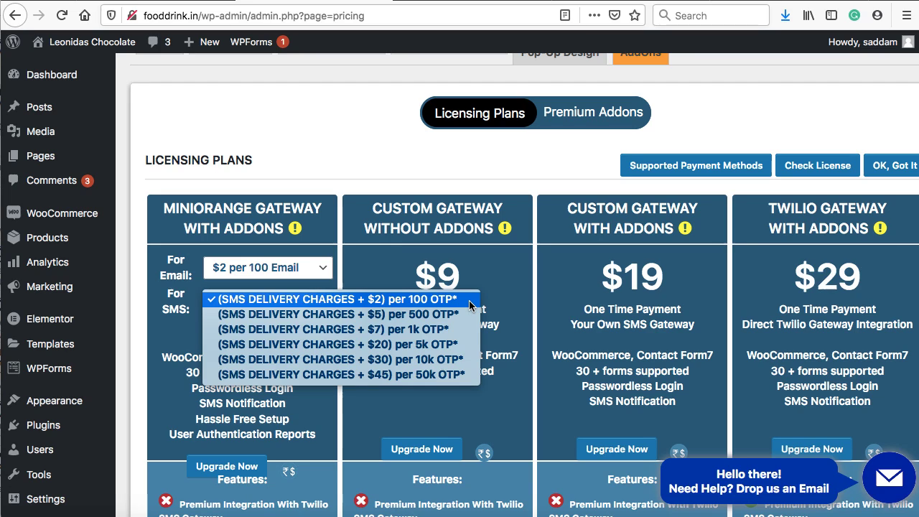
mouse_move(418, 151)
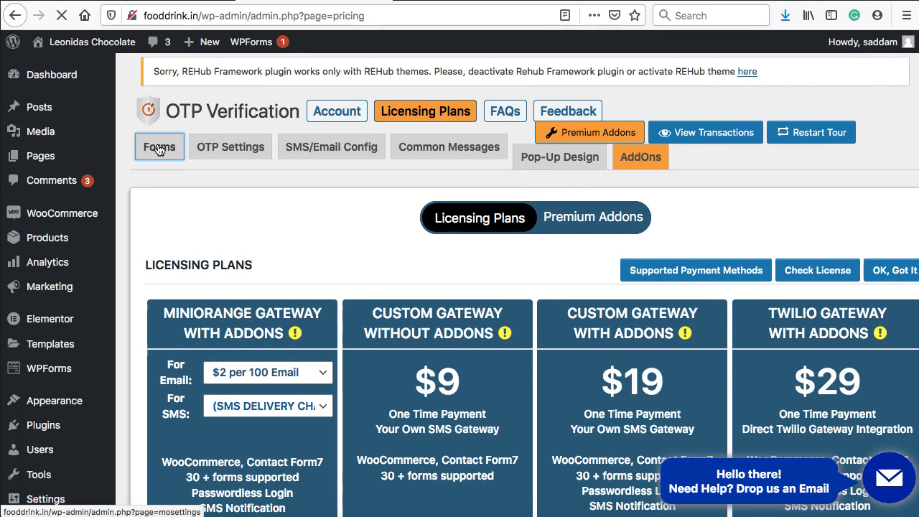
Browse the Forms tab's list of supported forms
click(158, 147)
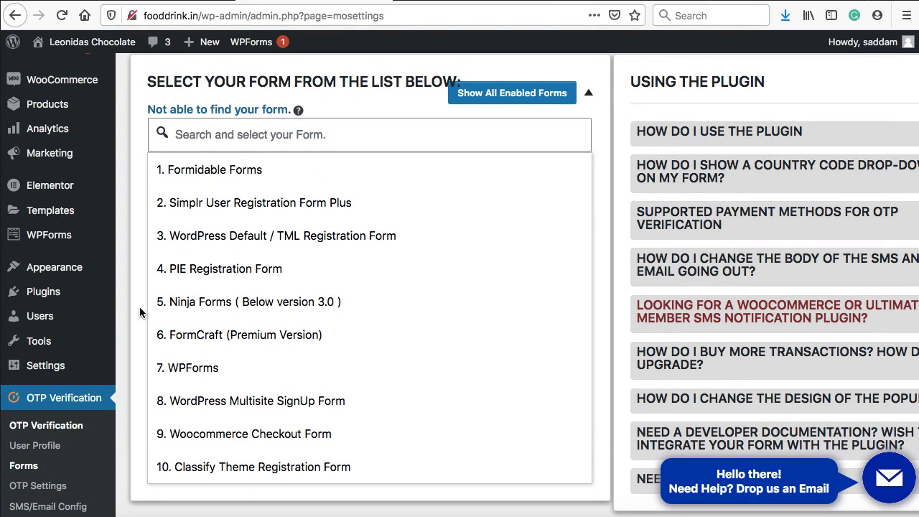
scroll(down, 3)
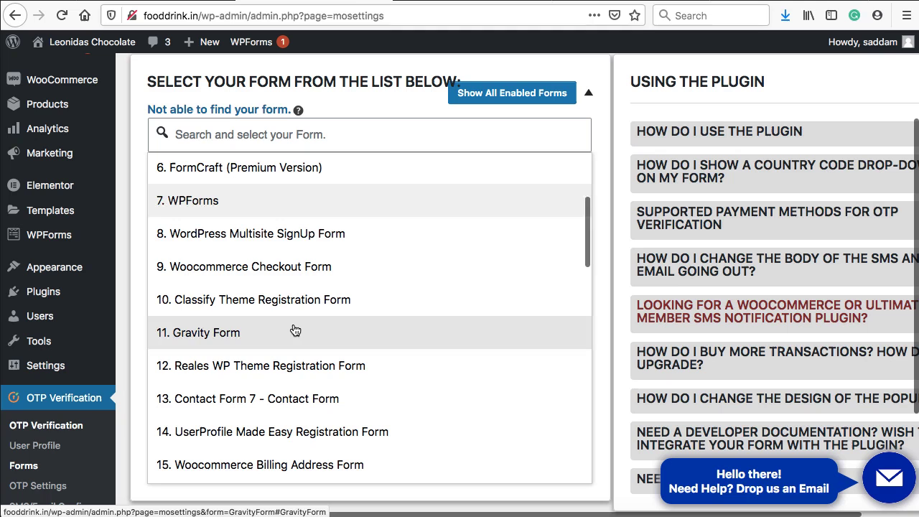
scroll(down, 3)
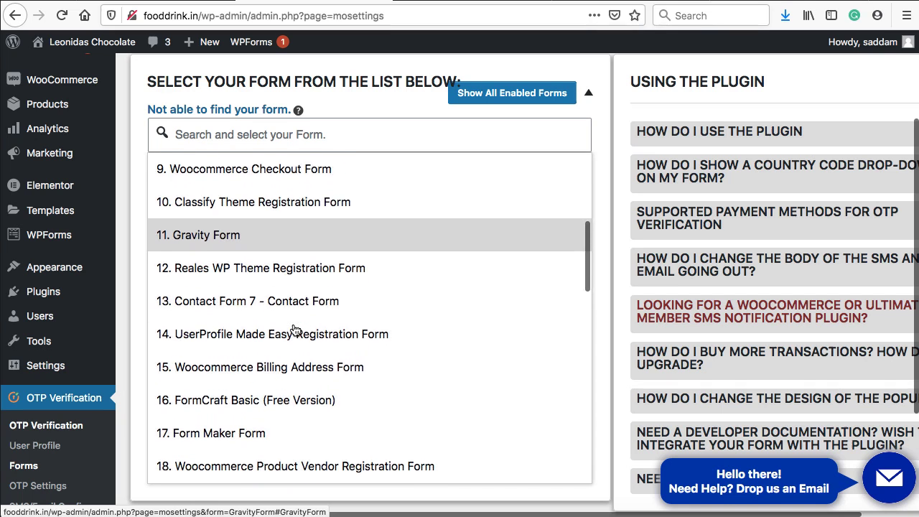
scroll(down, 3)
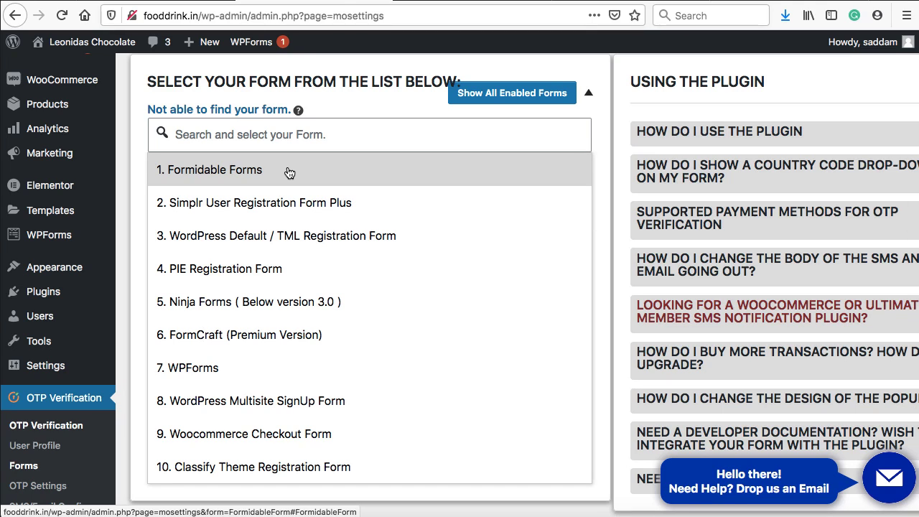
Search the form list for 'check' to find Woocommerce Checkout Form
click(370, 134)
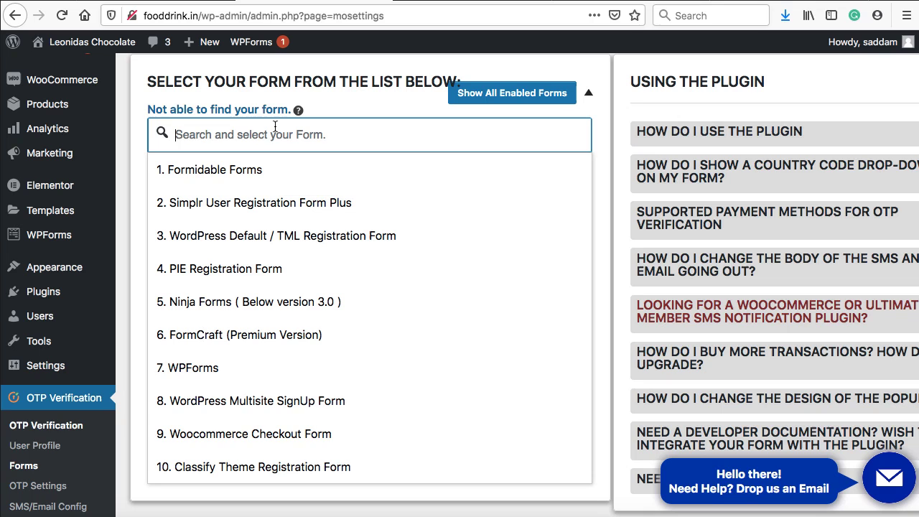
text(check)
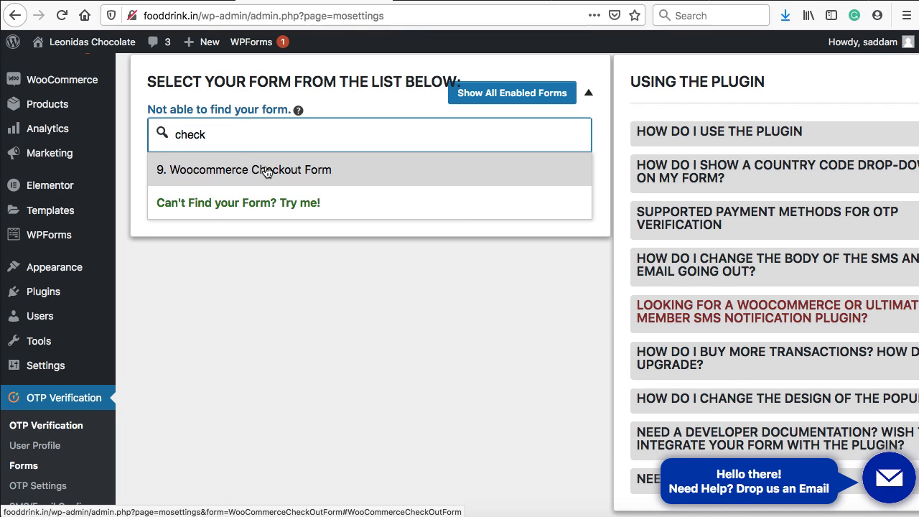
Select Woocommerce Checkout Form and turn on its OTP verification
click(249, 170)
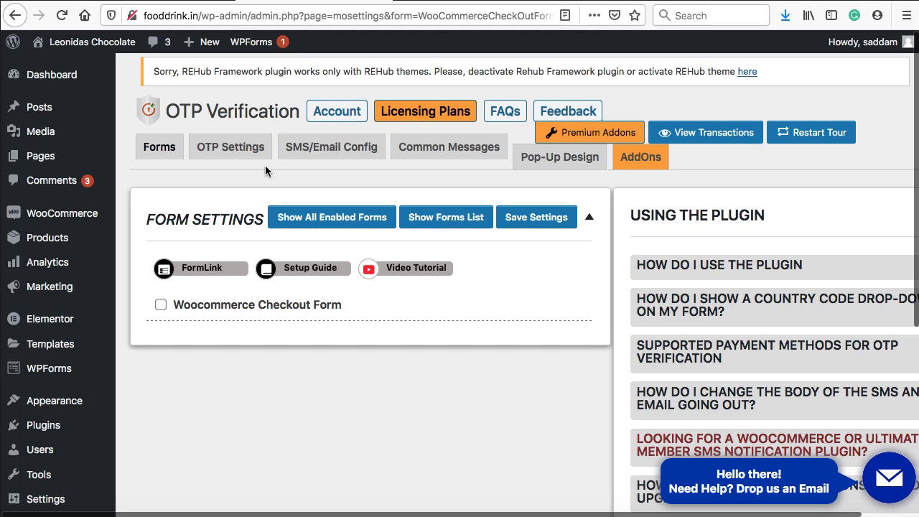
click(161, 304)
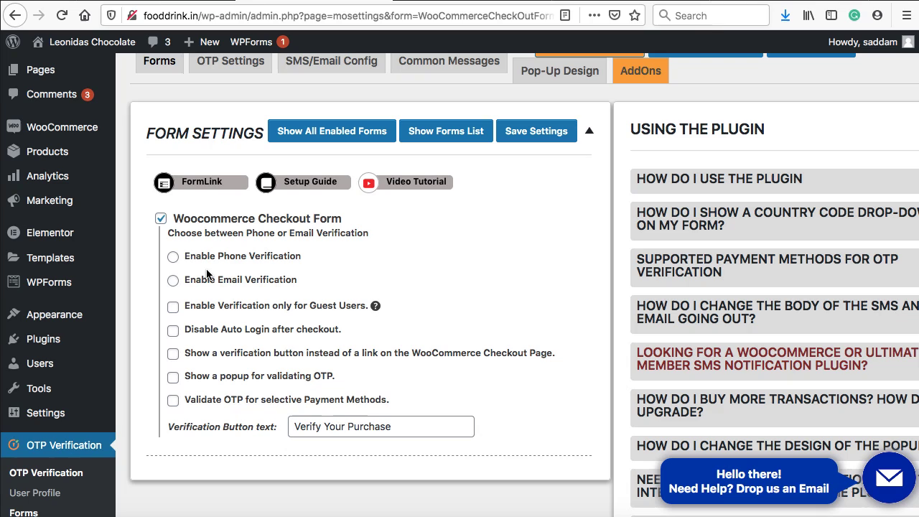
mouse_move(246, 260)
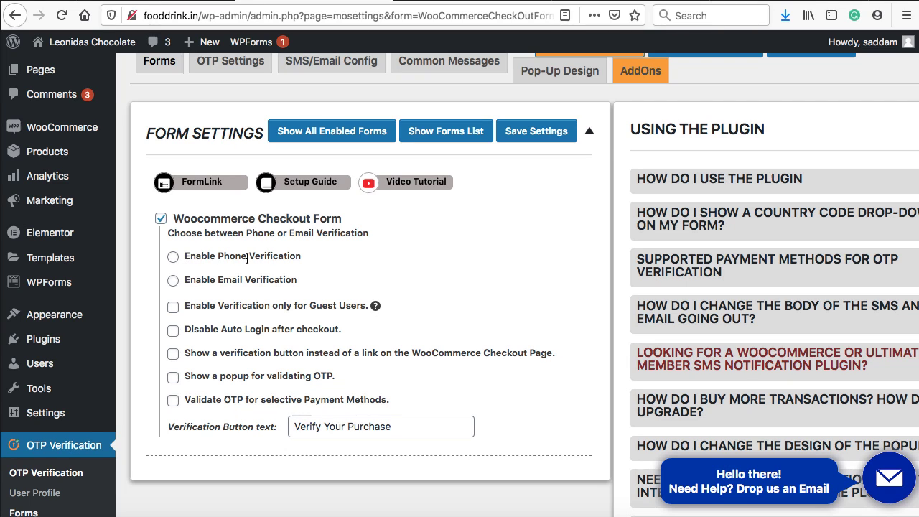
mouse_move(240, 281)
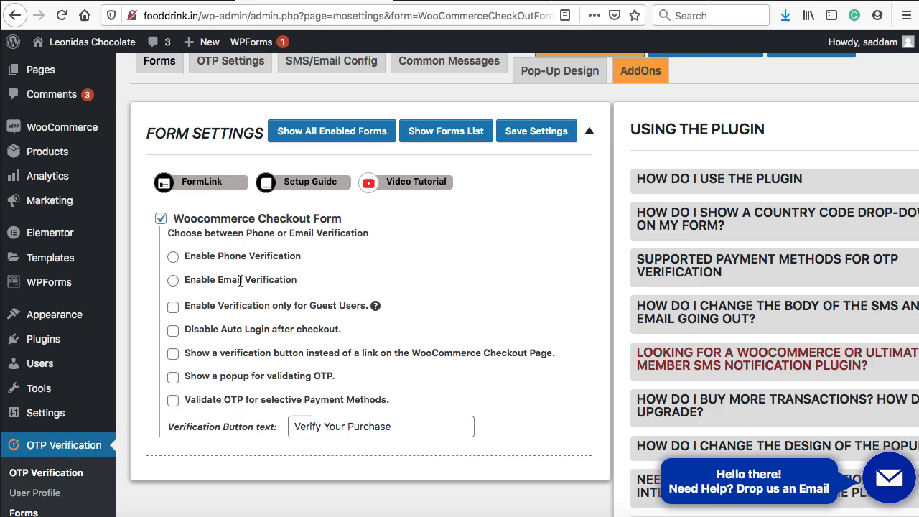
mouse_move(240, 267)
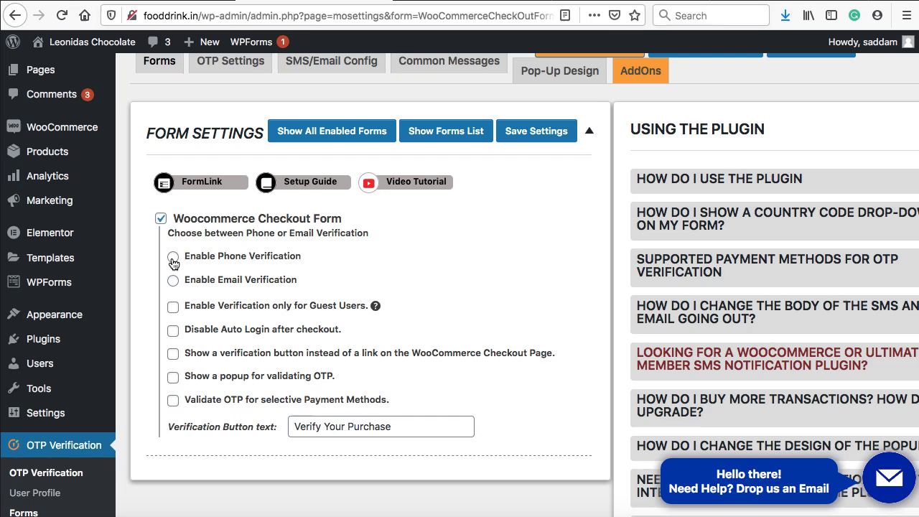
Choose Enable Phone Verification and block reusing one phone number across accounts
click(173, 256)
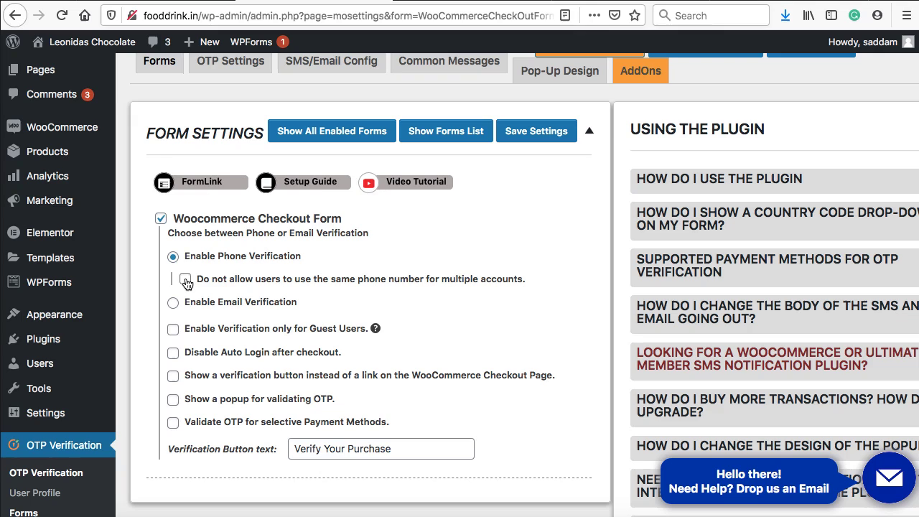
mouse_move(299, 280)
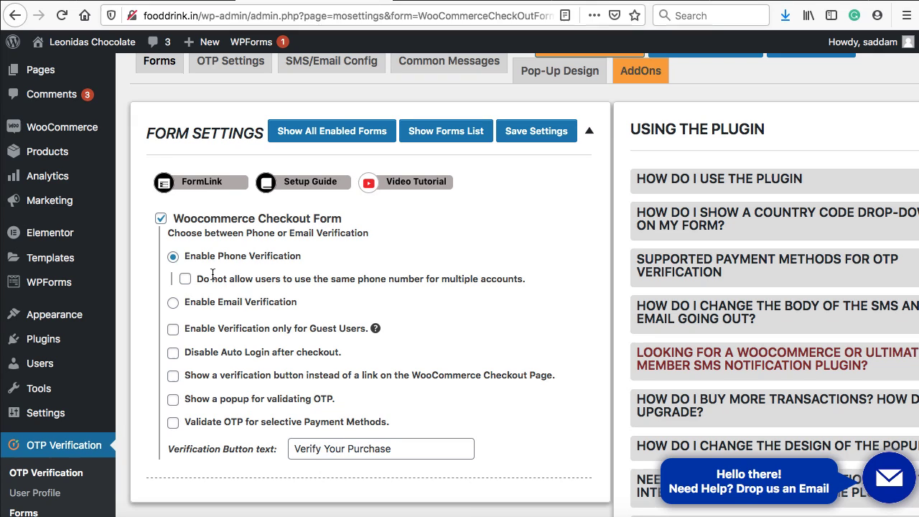
click(185, 278)
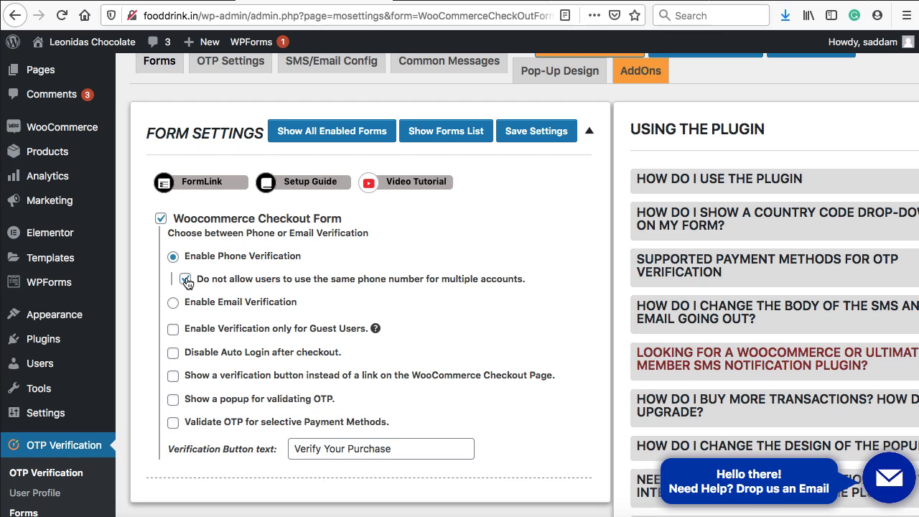
click(185, 278)
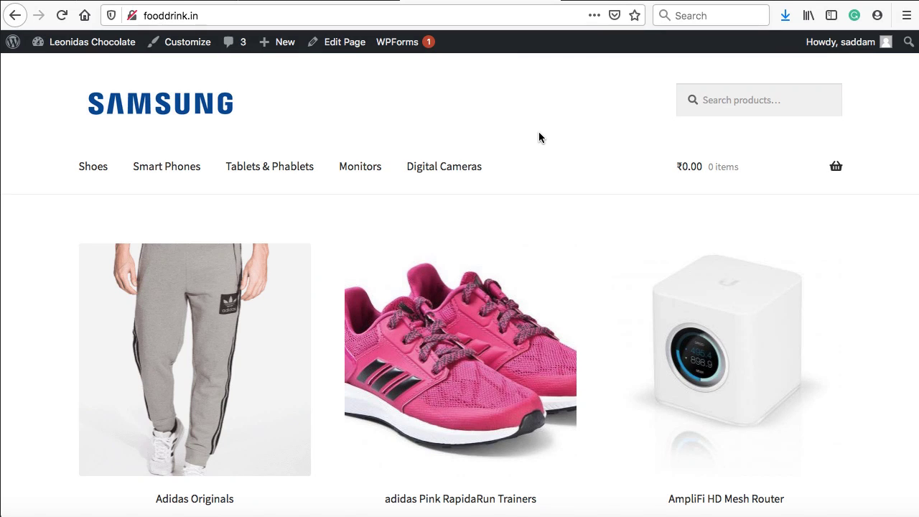
Add the Apple MacBook 12'' 2018 to the cart and view the cart
scroll(down, 3)
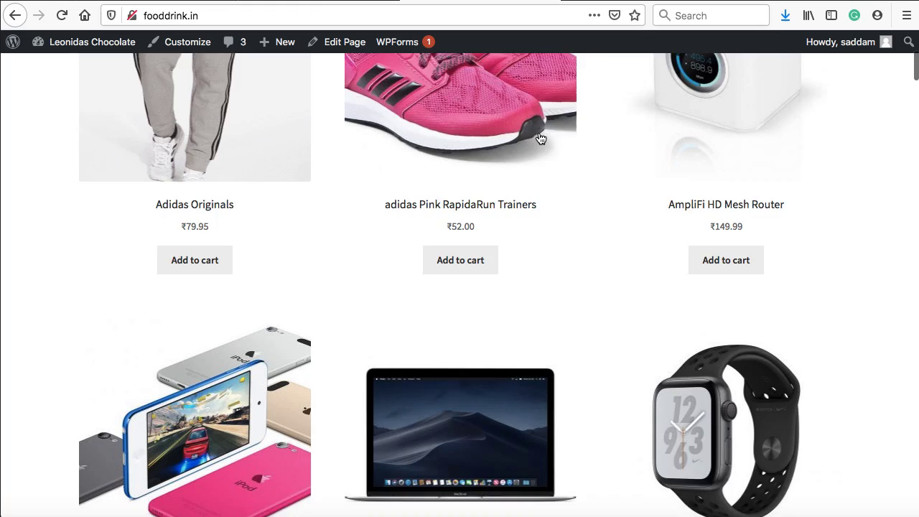
scroll(down, 3)
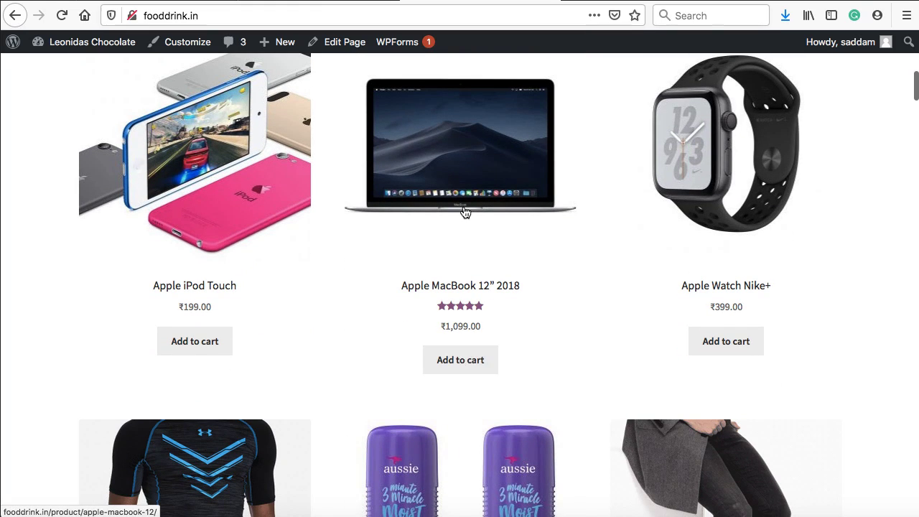
click(460, 359)
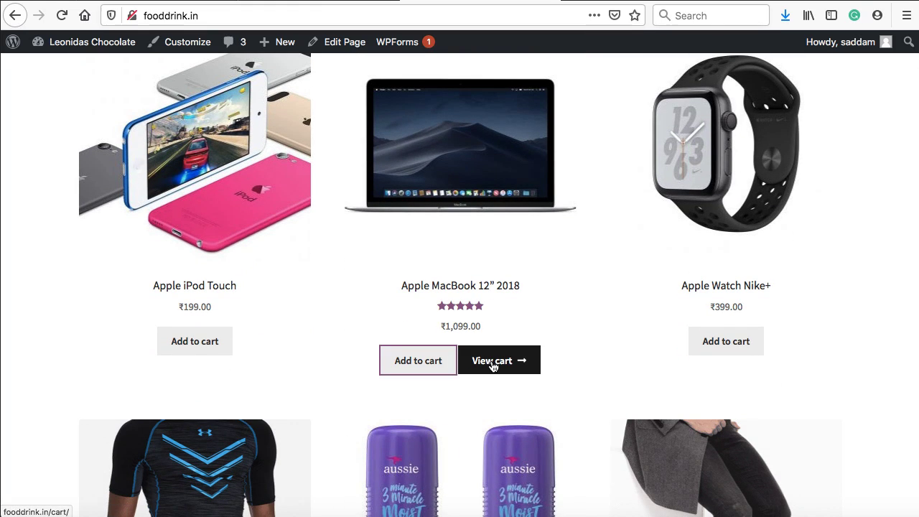
click(499, 359)
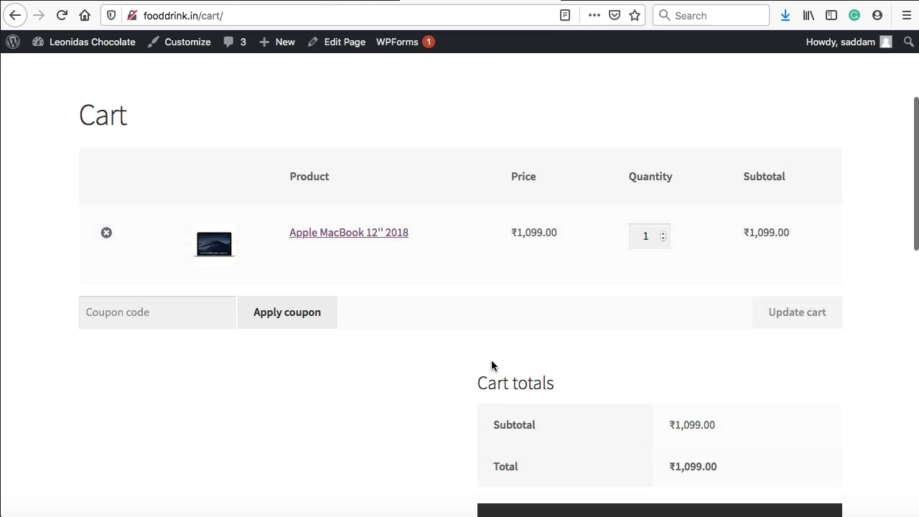
Proceed from the cart to the checkout page
scroll(down, 3)
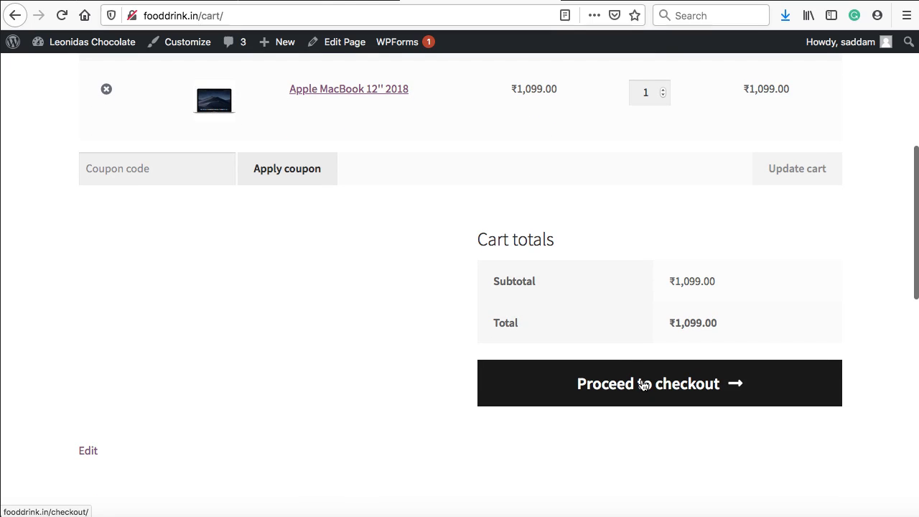
click(648, 383)
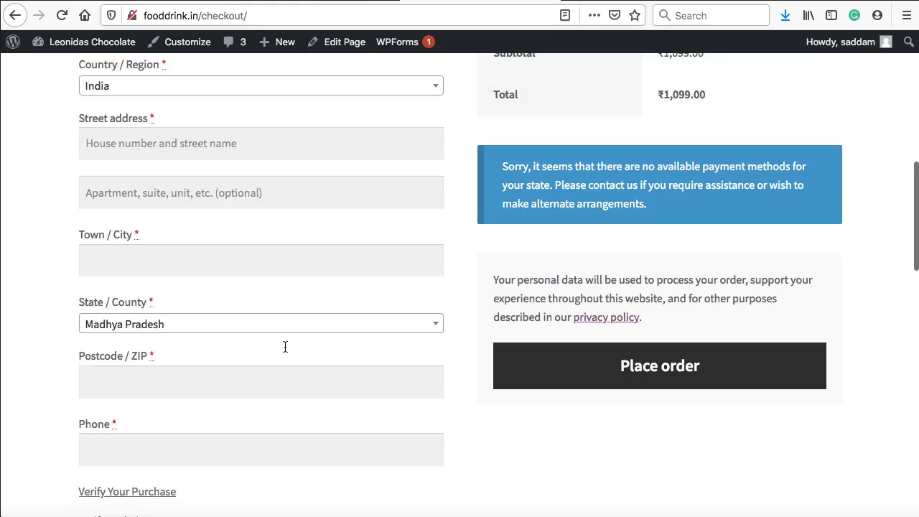
scroll(down, 3)
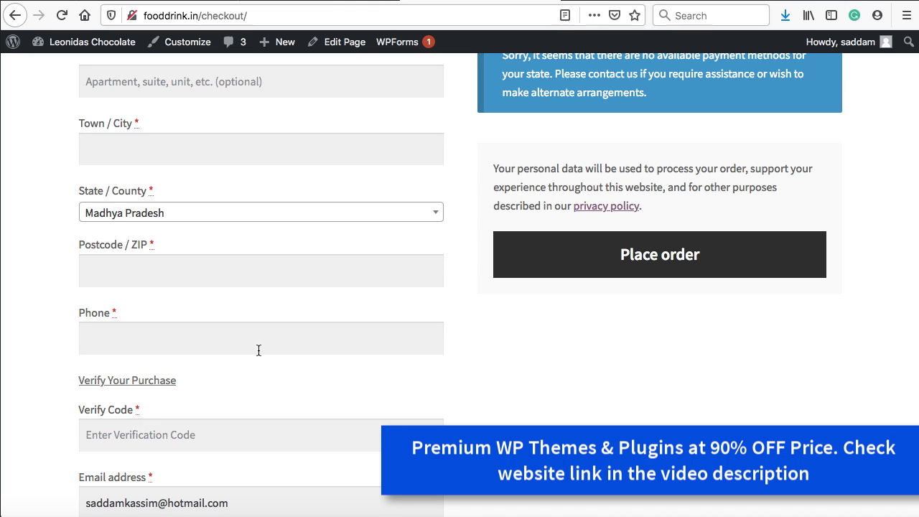
scroll(up, 3)
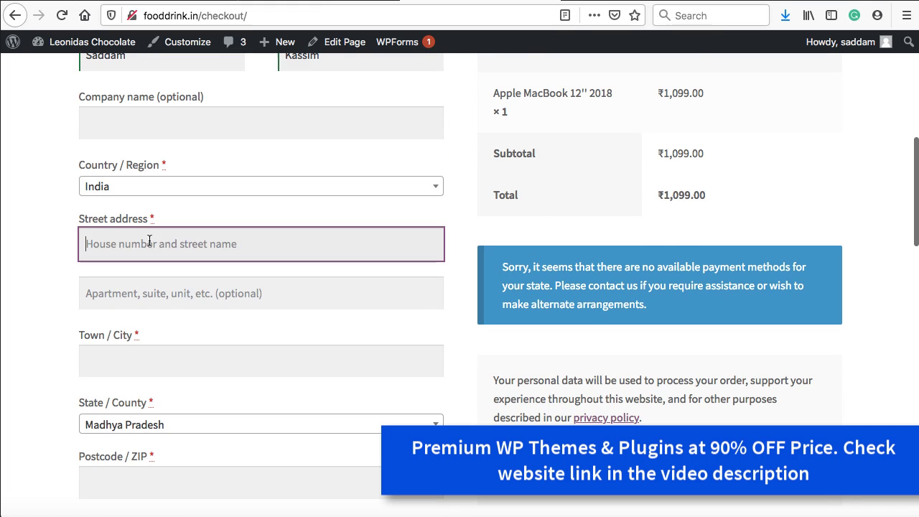
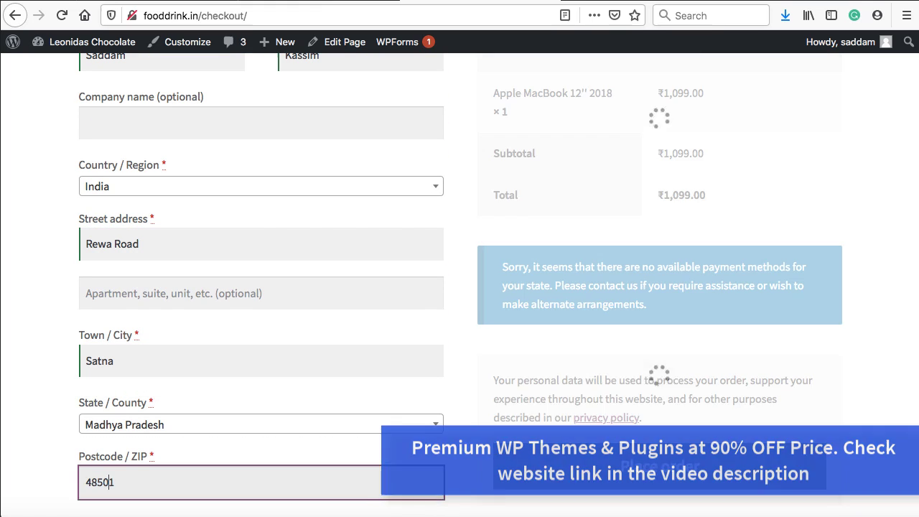
scroll(down, 3)
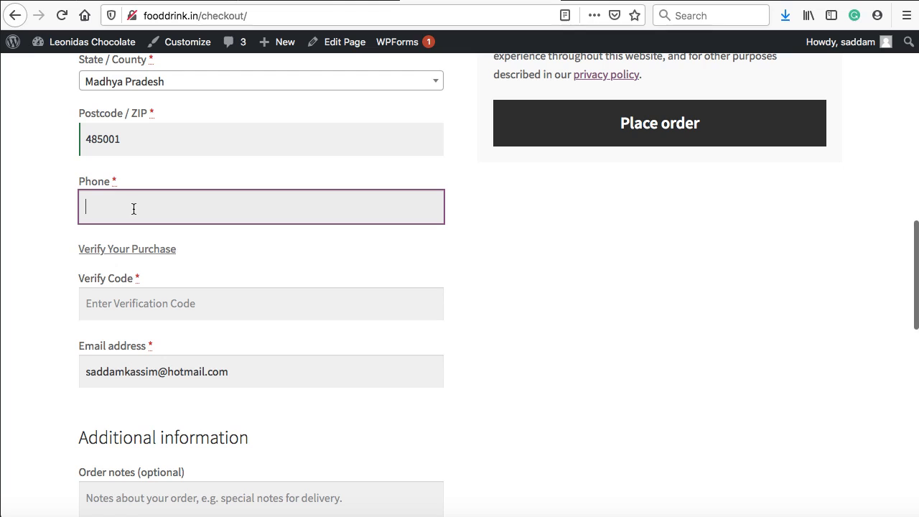
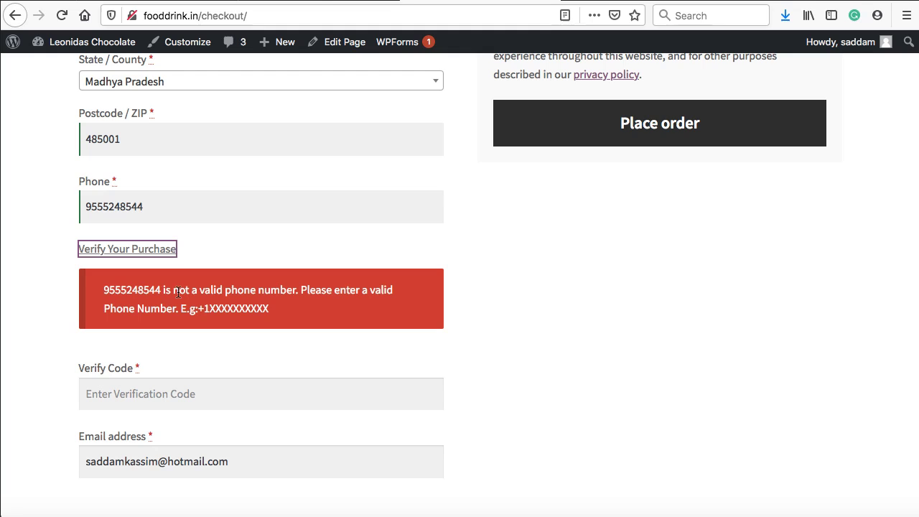
mouse_move(230, 288)
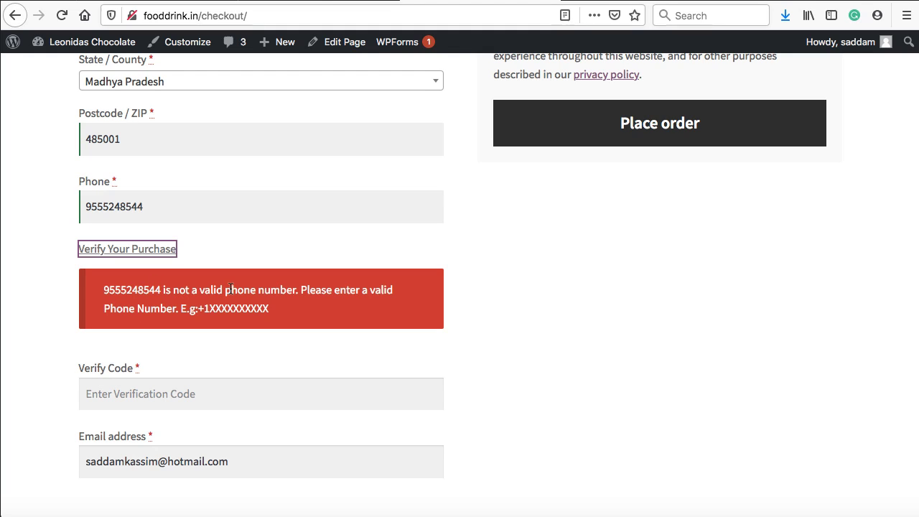
mouse_move(373, 292)
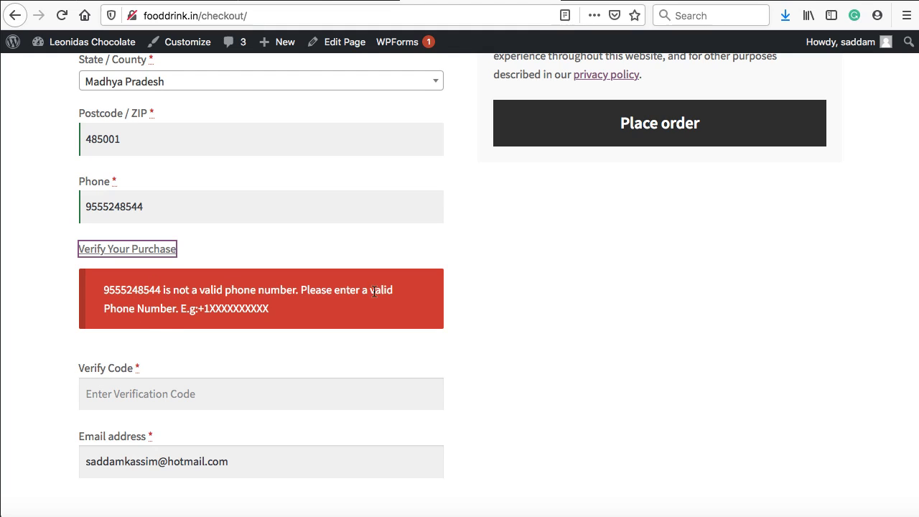
mouse_move(208, 309)
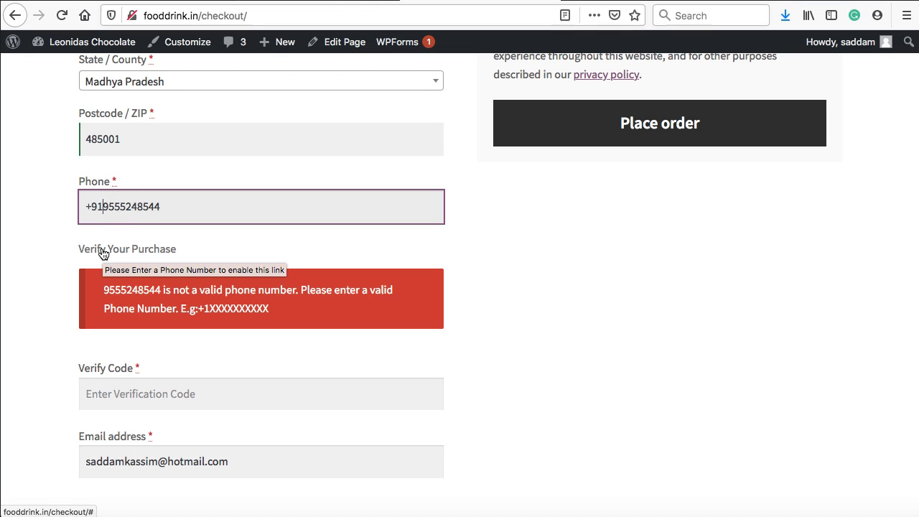
click(127, 249)
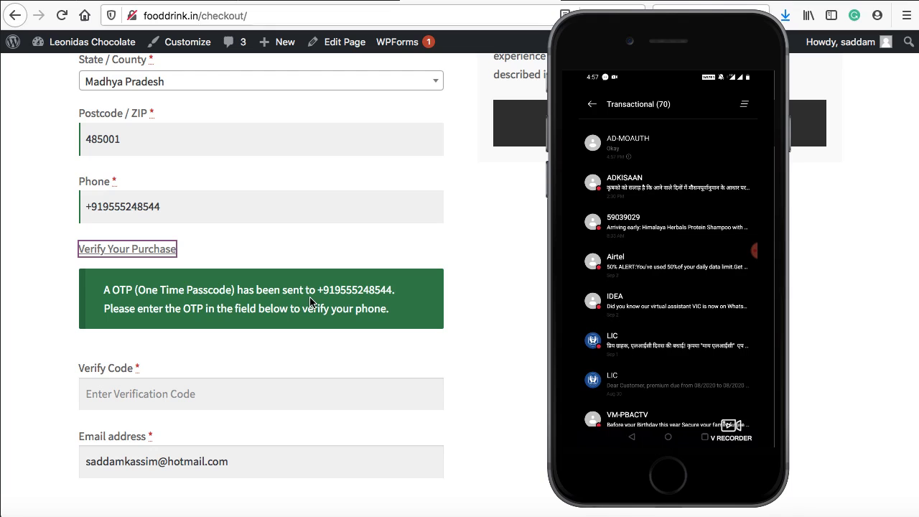
click(626, 143)
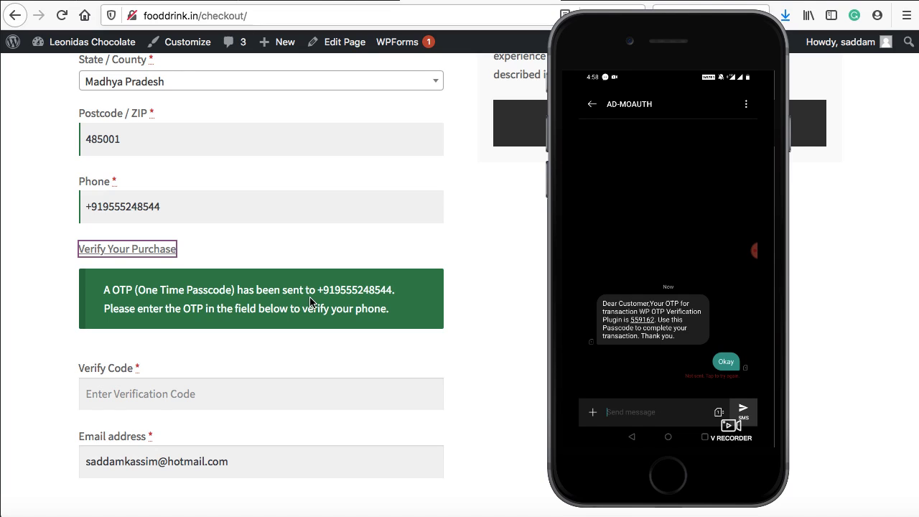
click(261, 394)
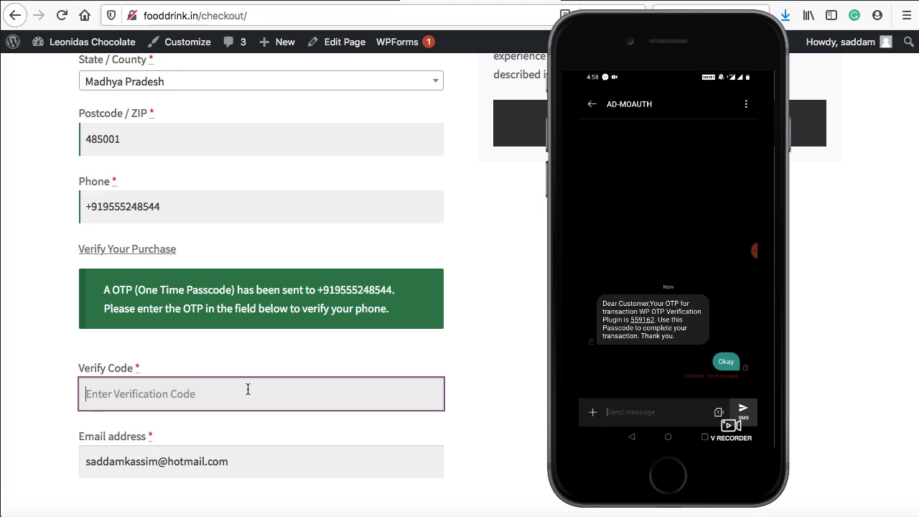
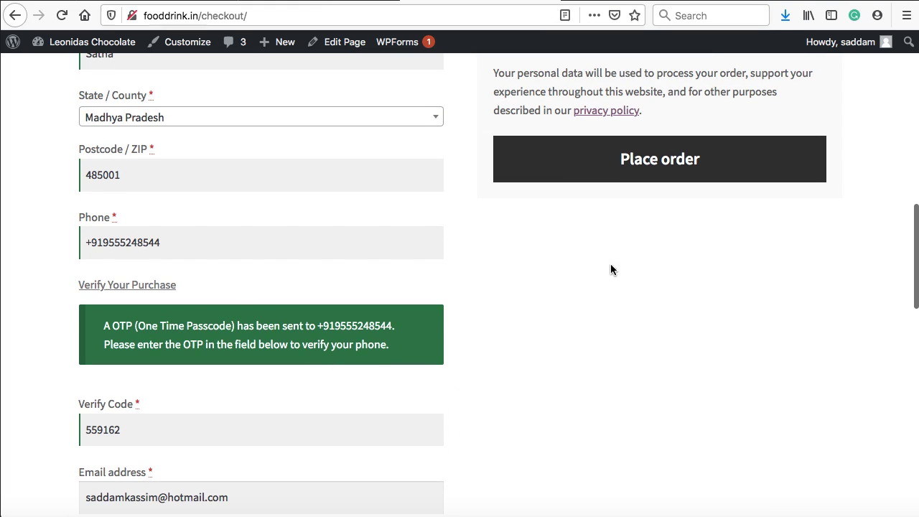
click(659, 159)
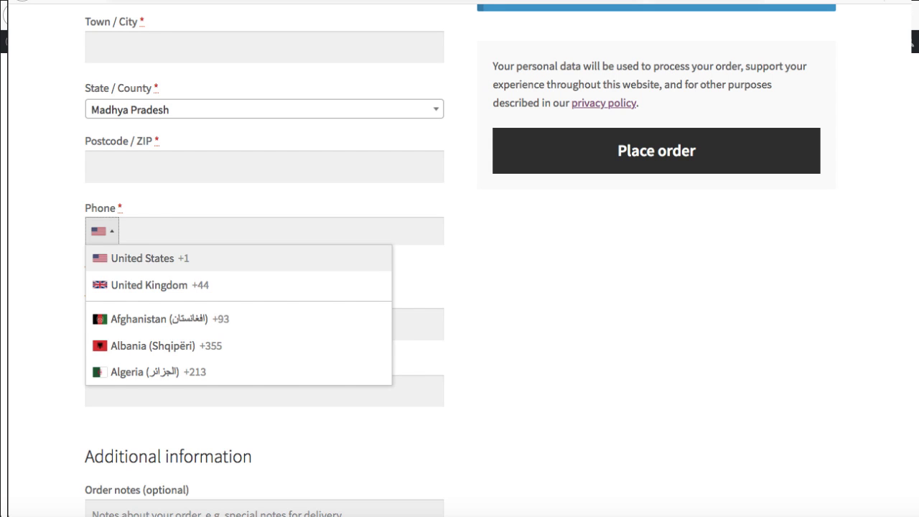
Scroll the OTP Verification Forms settings to the enabled Woocommerce Checkout Form entry
scroll(down, 3)
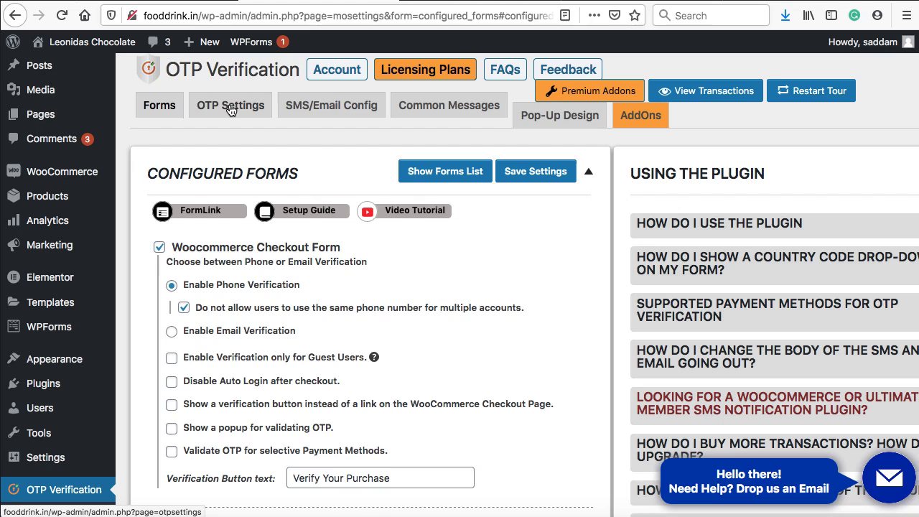
Make United States (+1) the default country code, enable the phone-field country dropdown, and save
click(230, 105)
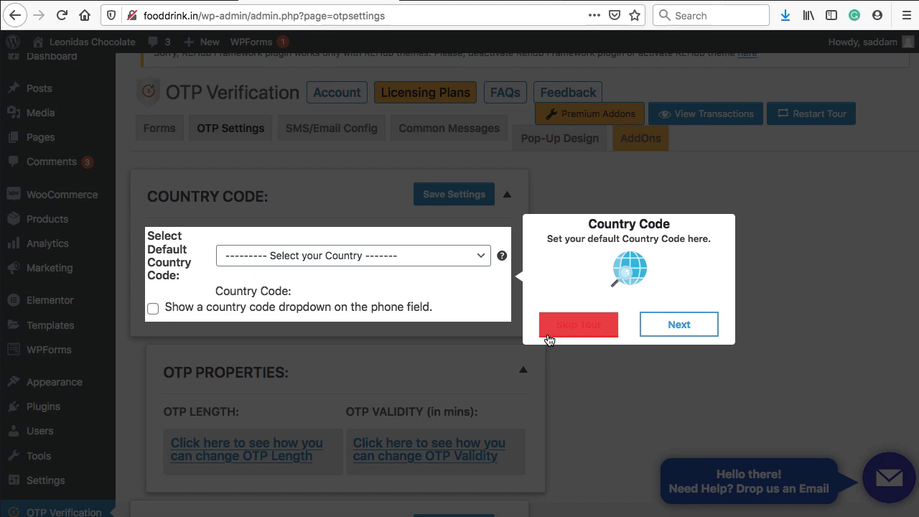
click(578, 324)
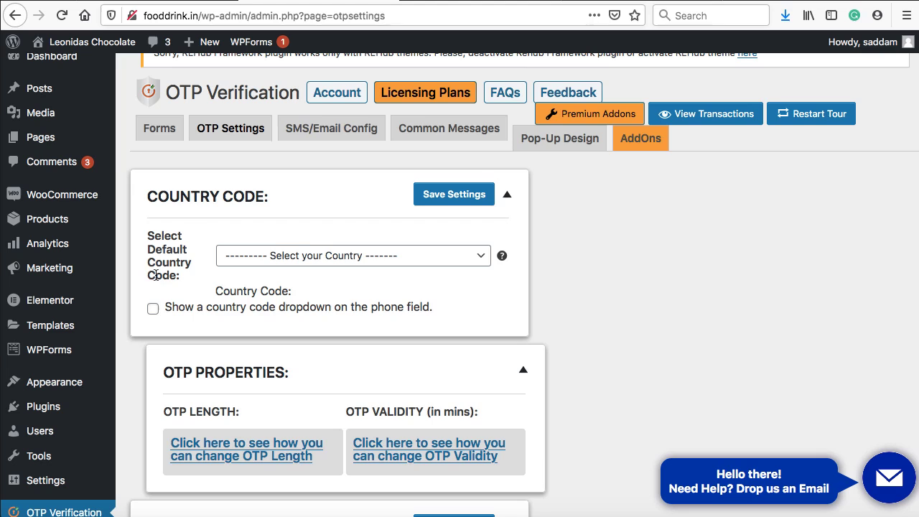
click(352, 255)
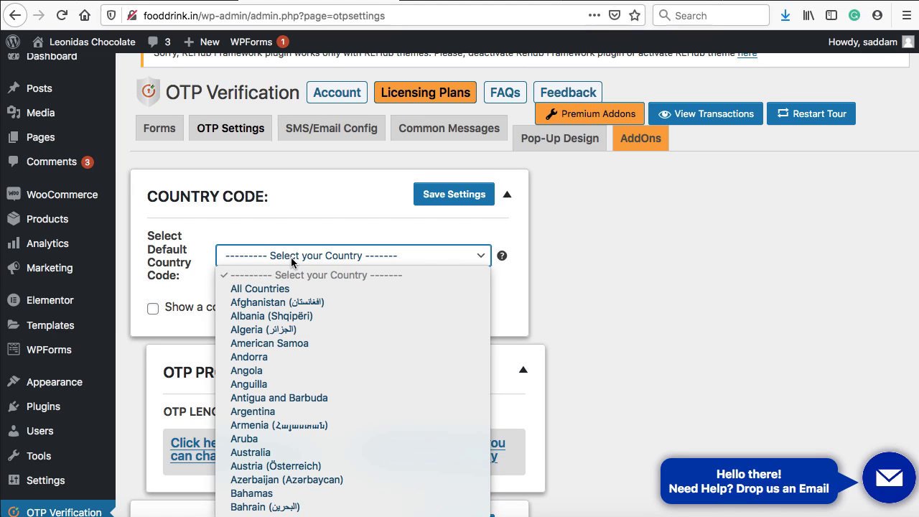
scroll(down, 3)
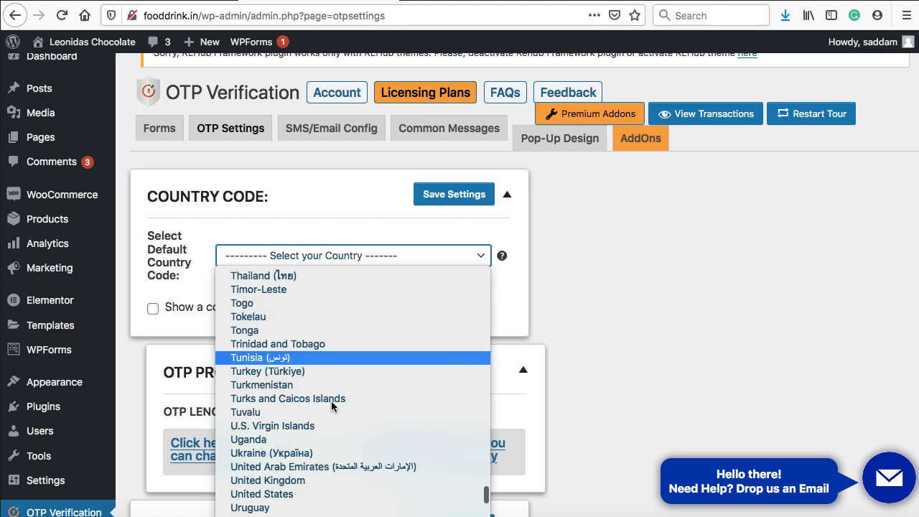
click(262, 494)
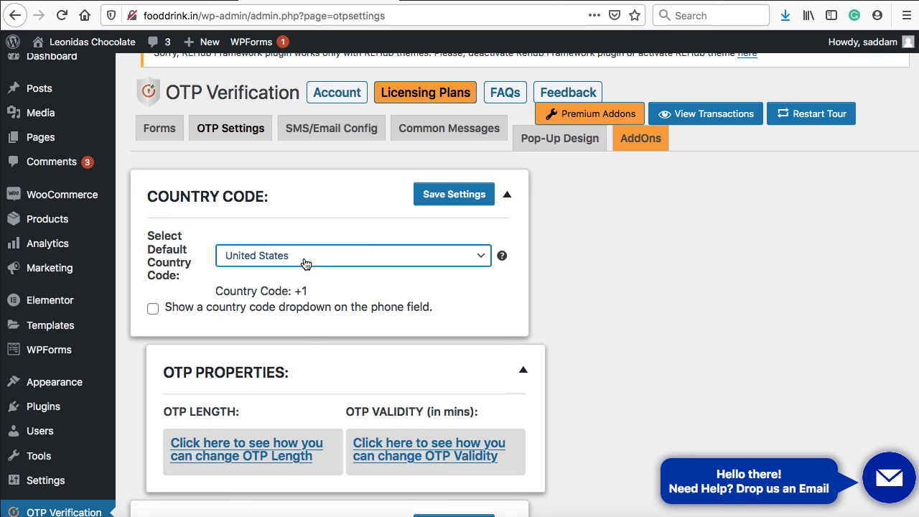
mouse_move(211, 322)
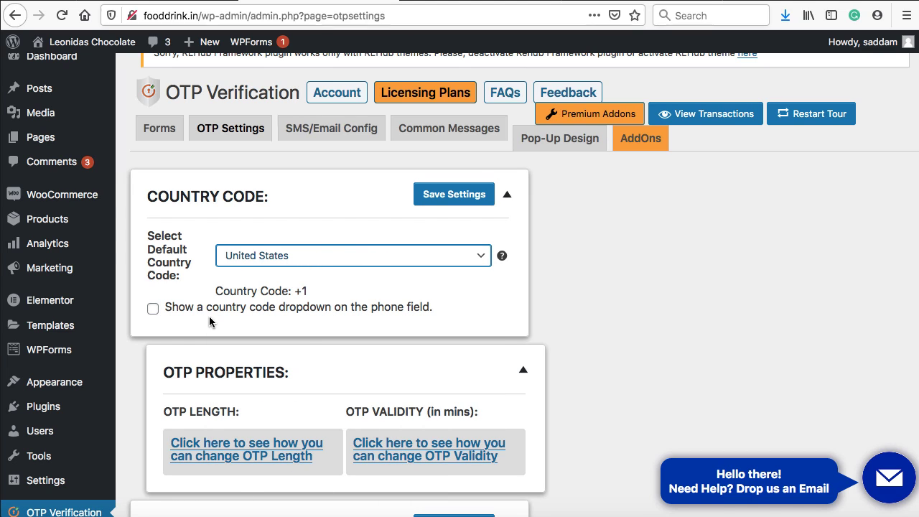
click(153, 308)
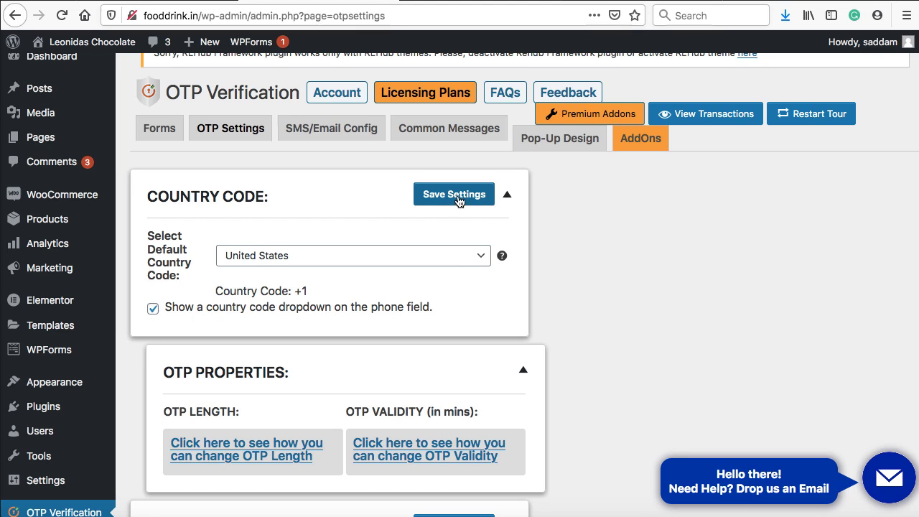
click(453, 194)
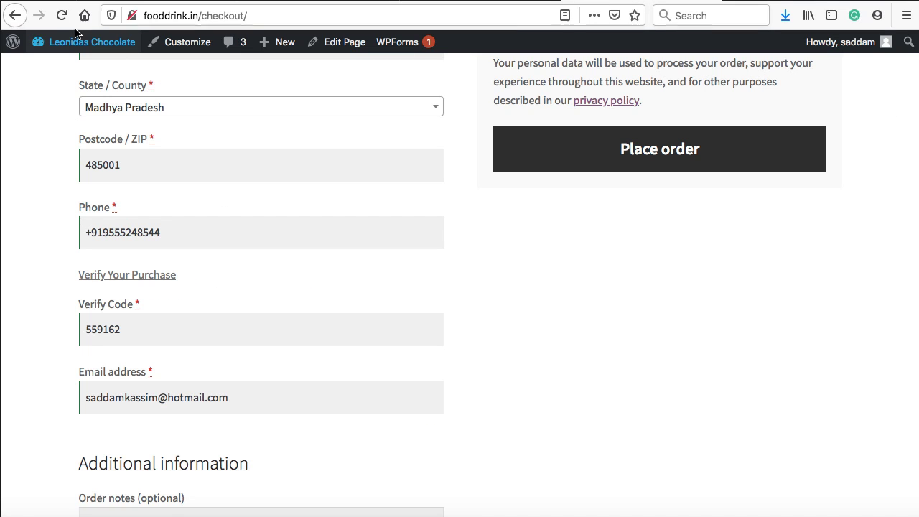
Expand the checkout phone field's new flag picker to list countries such as India +91
scroll(down, 3)
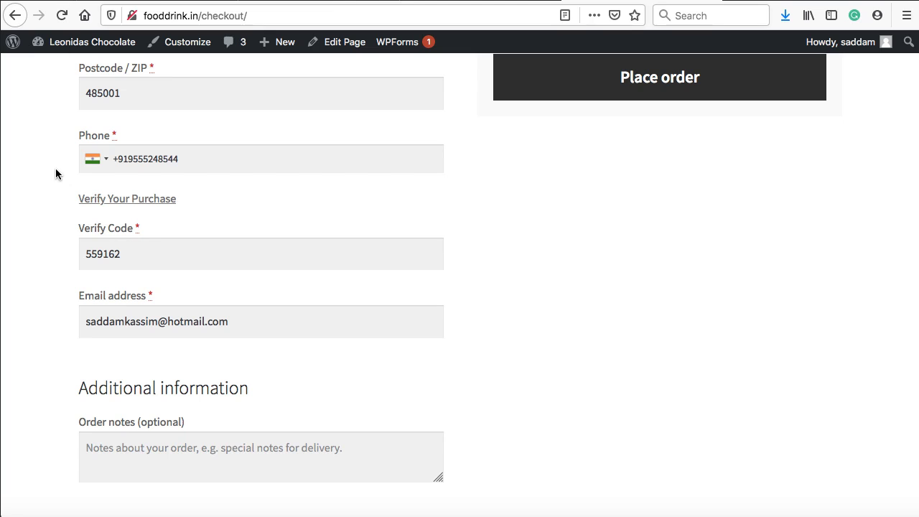
mouse_move(106, 163)
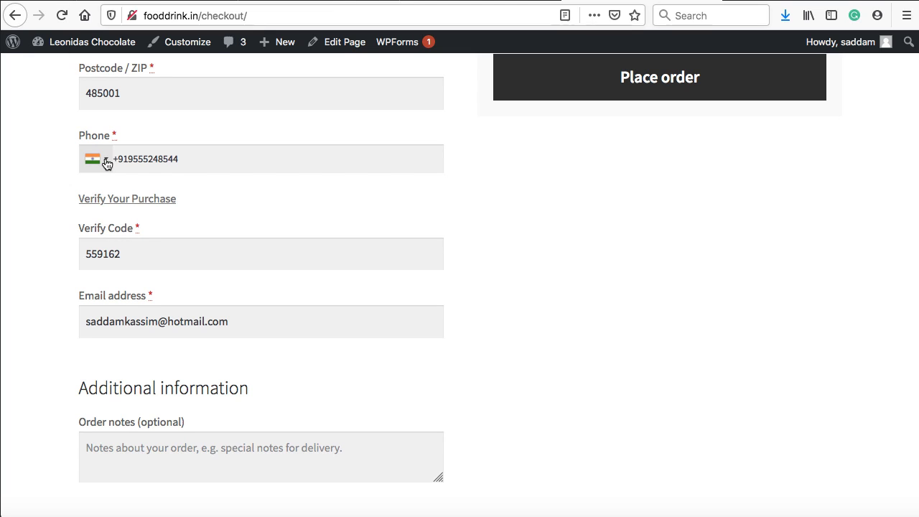
click(95, 159)
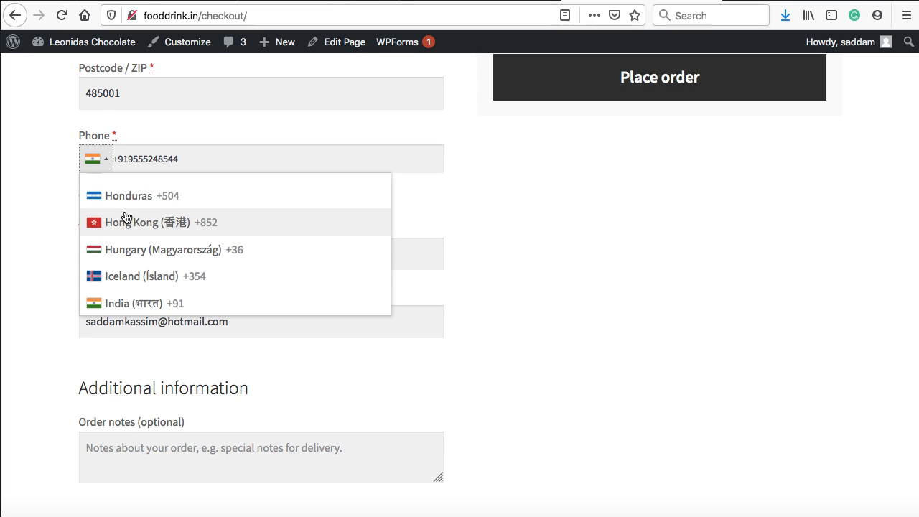
mouse_move(191, 257)
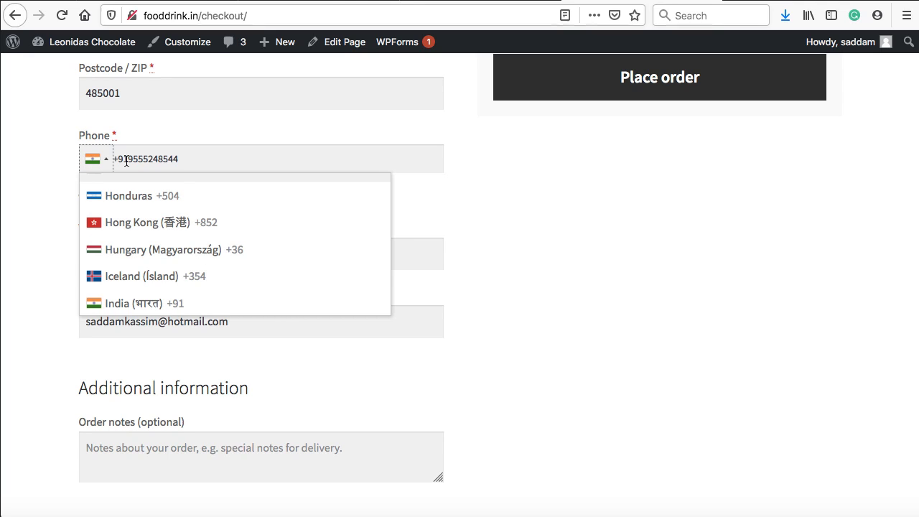
mouse_move(178, 277)
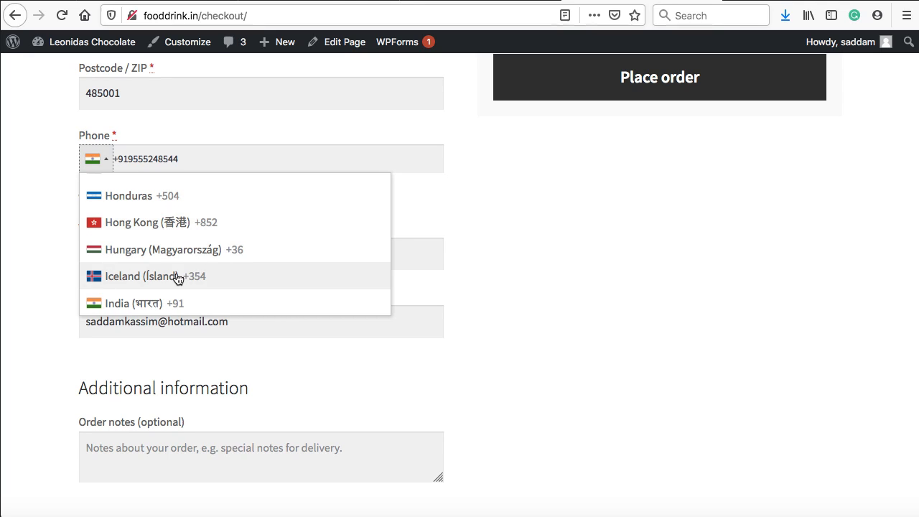